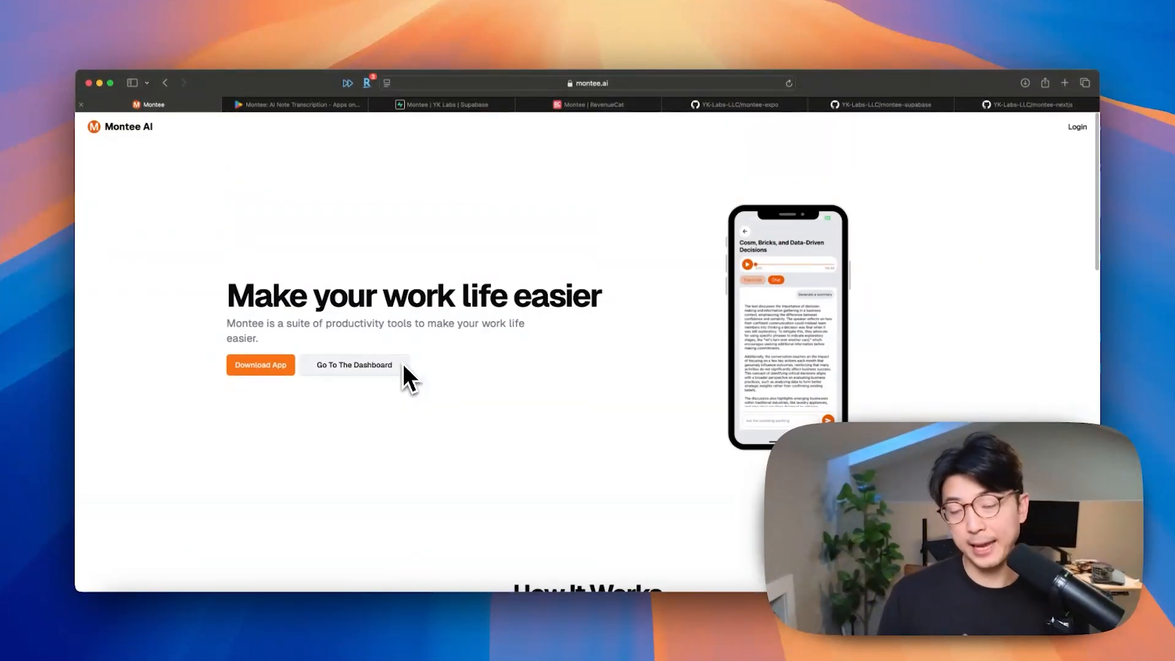
# Scroll through the landing page, then switch to the montee-expo repository tab on GitHub.
pyautogui.scroll(-3)
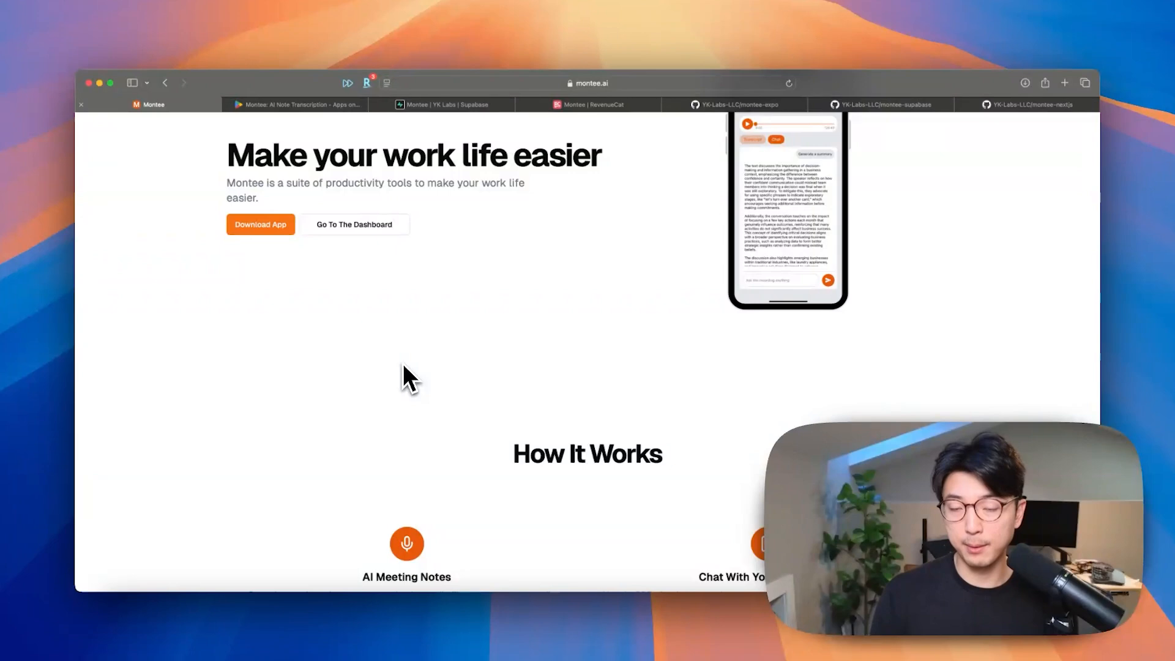
pyautogui.scroll(-3)
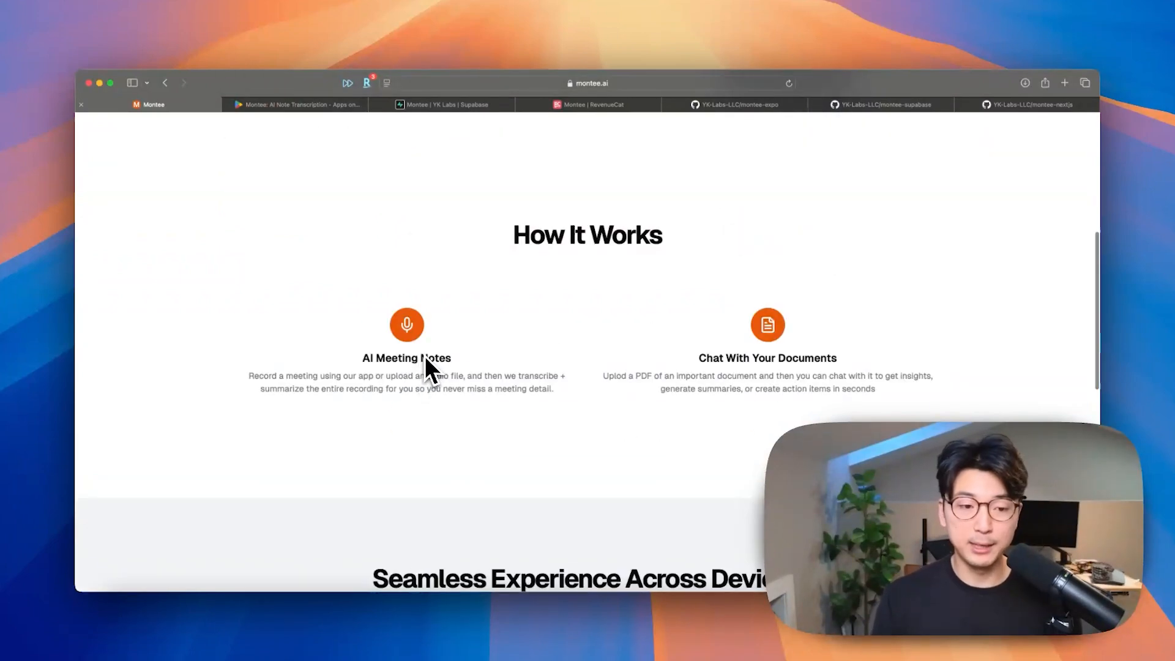
pyautogui.moveTo(433, 367)
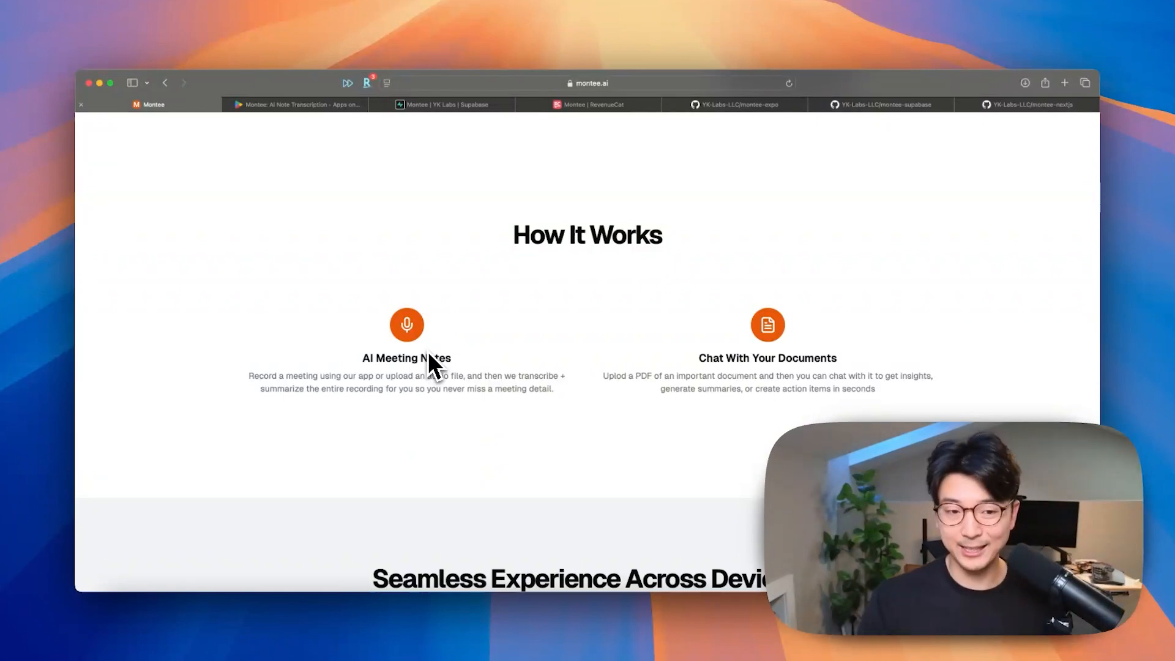
pyautogui.moveTo(763, 349)
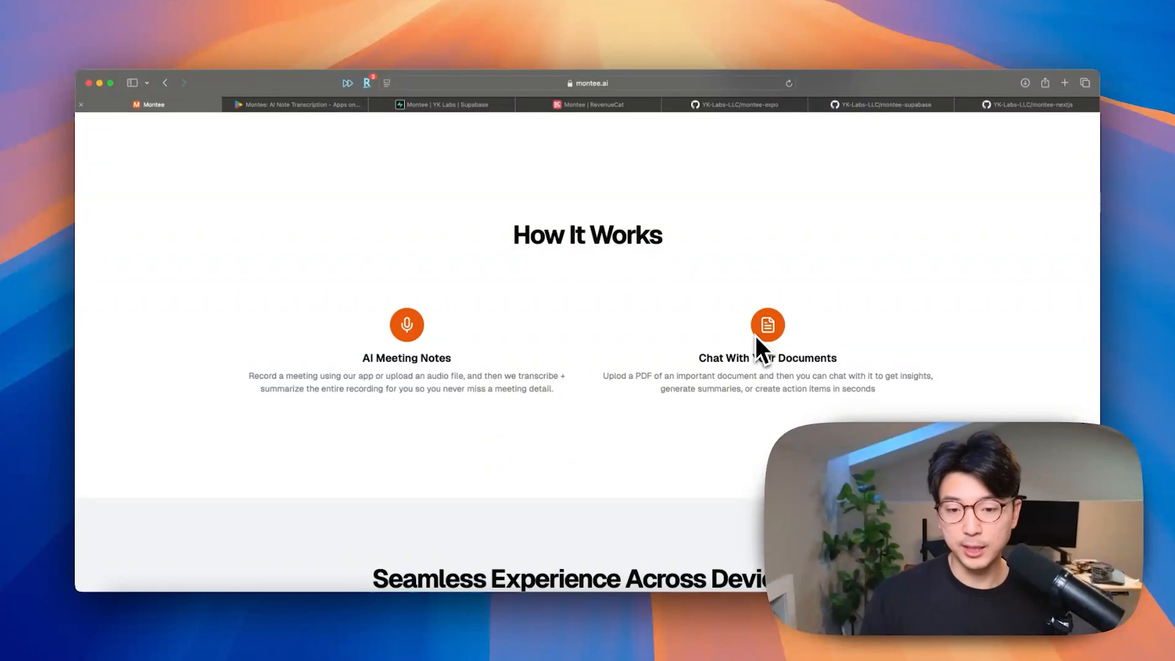
pyautogui.moveTo(678, 381)
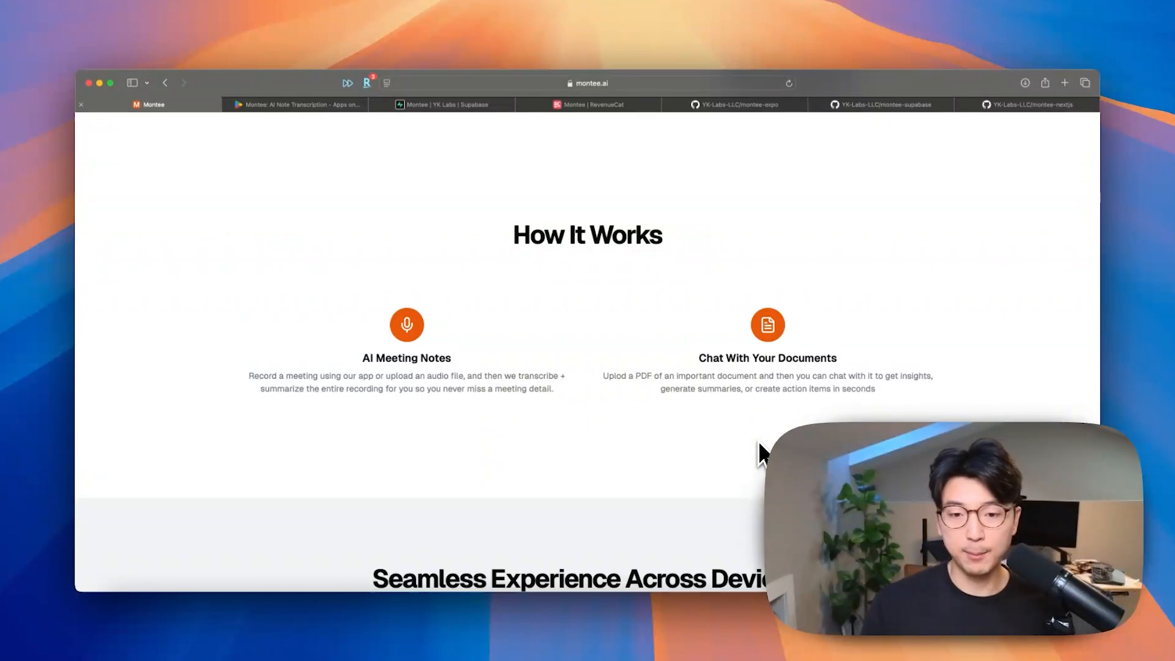
pyautogui.scroll(3)
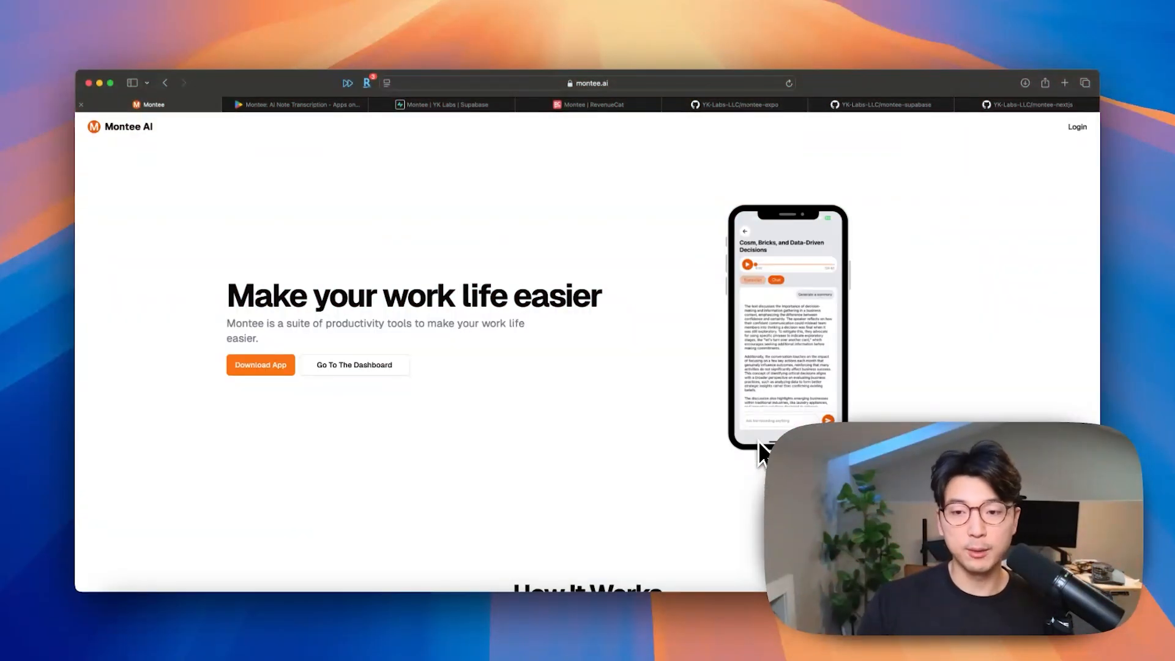
pyautogui.moveTo(702, 198)
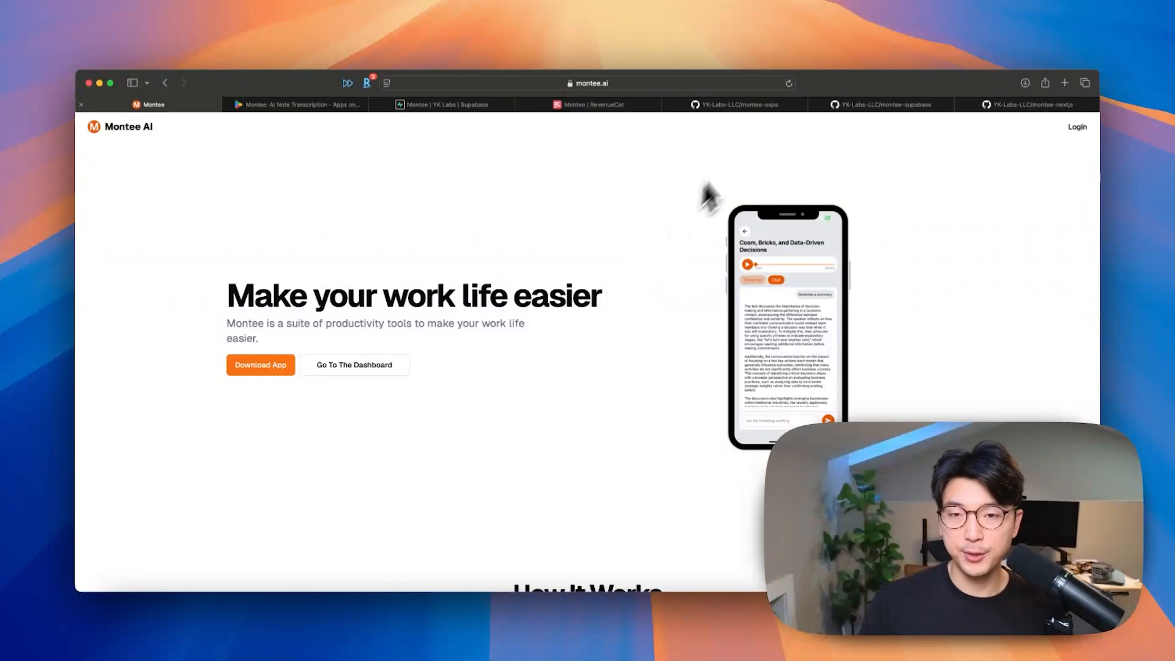
pyautogui.click(735, 104)
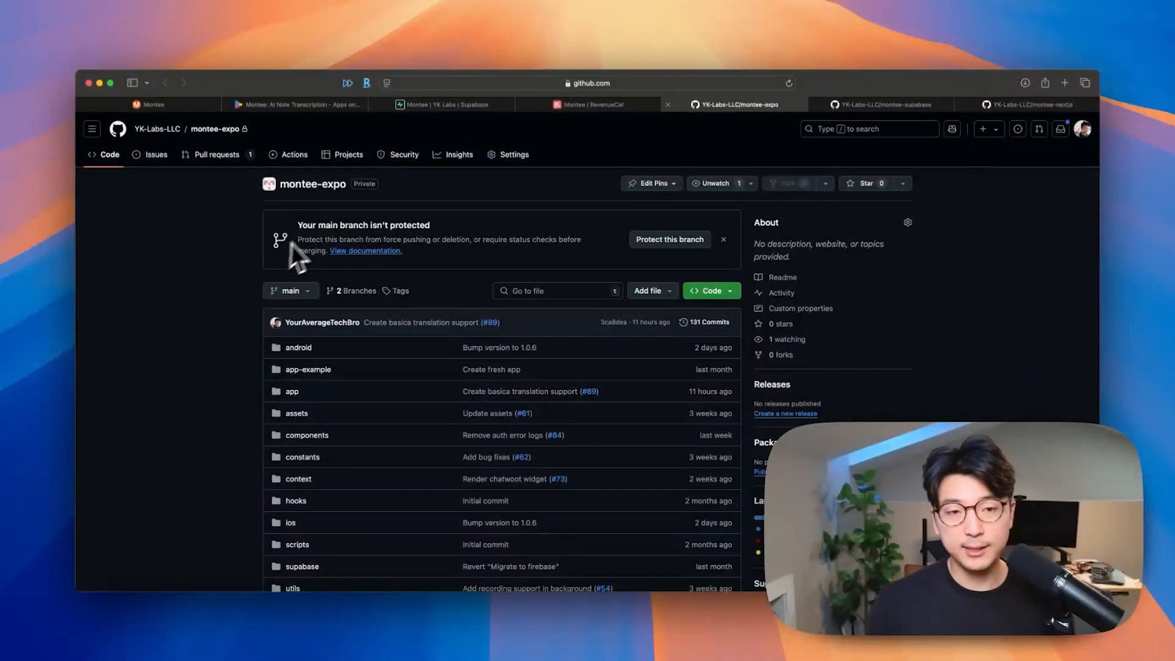
pyautogui.moveTo(155, 311)
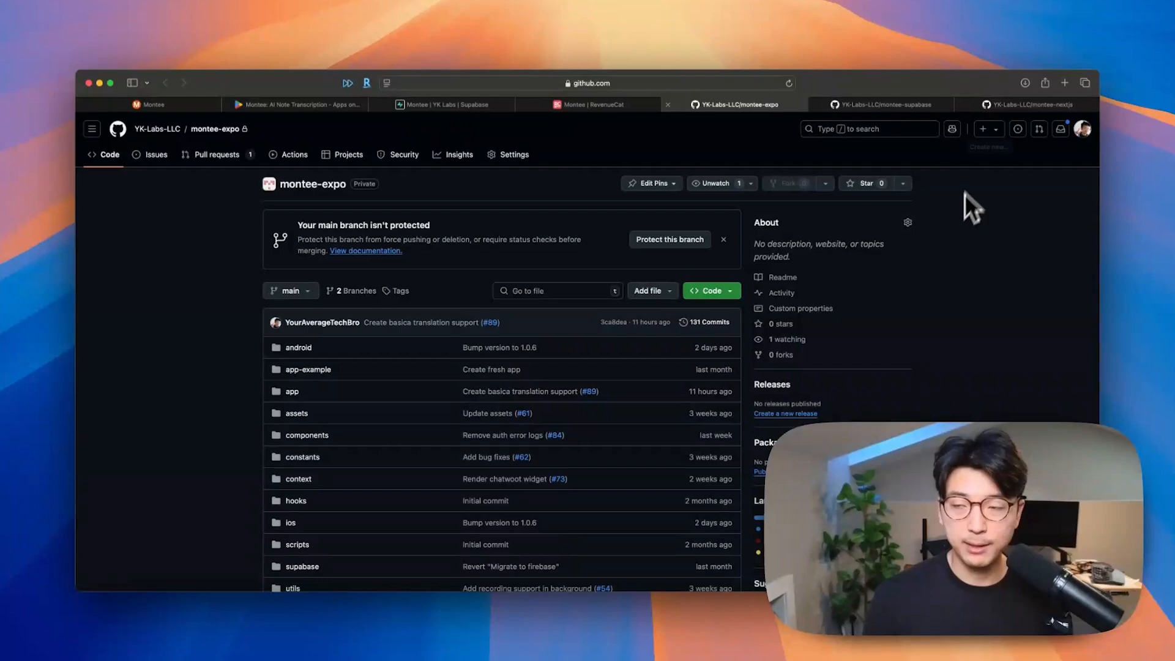
pyautogui.click(1030, 104)
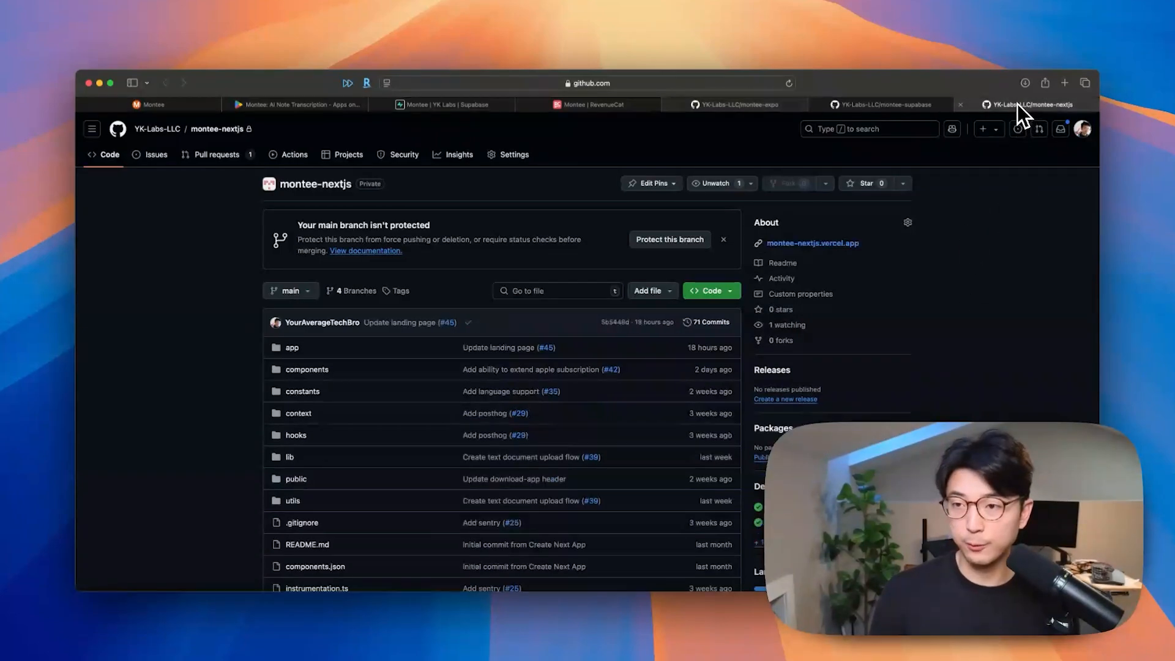
pyautogui.click(736, 104)
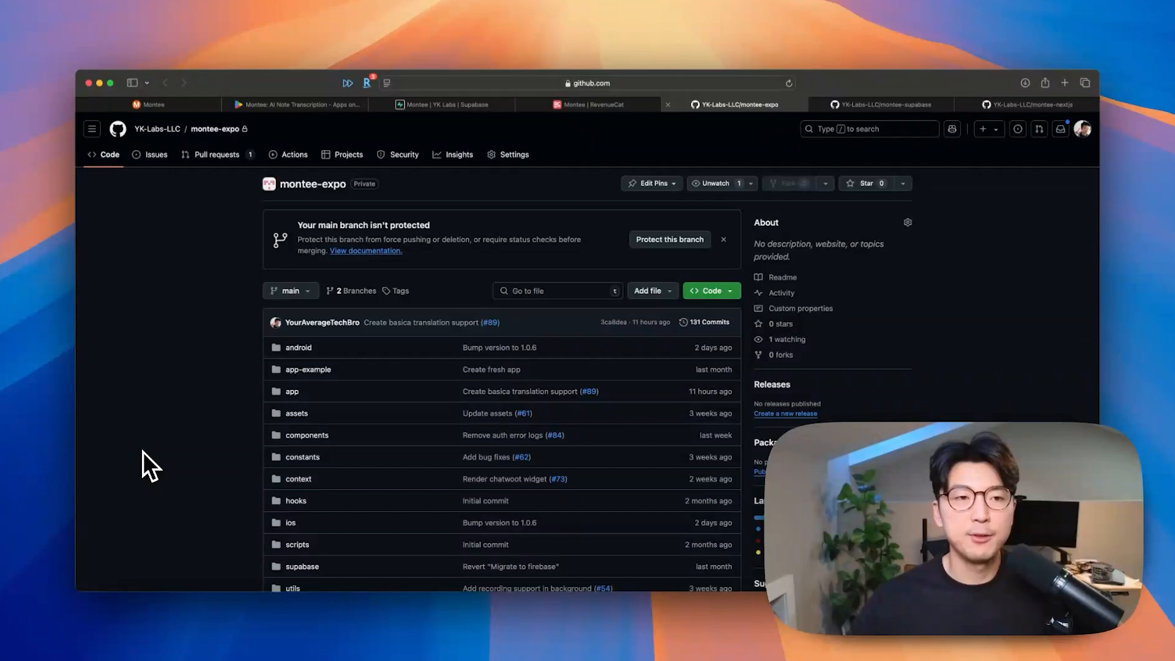
pyautogui.moveTo(172, 463)
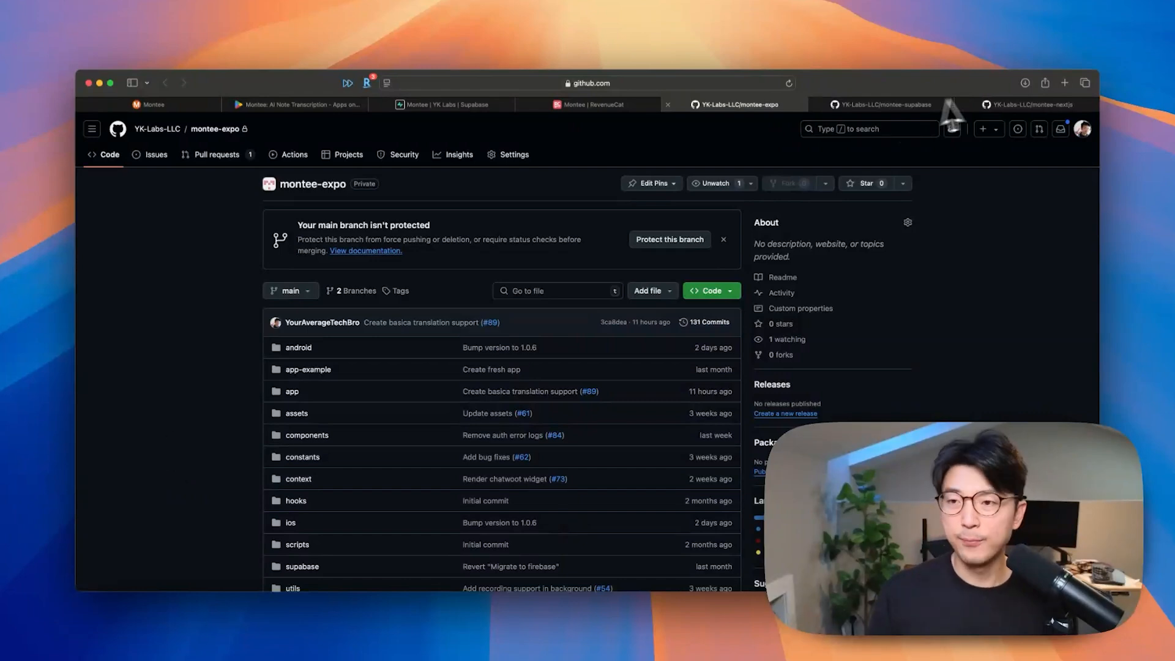
# Show the montee-nextjs repository, then switch to the montee-supabase repository's code overview.
pyautogui.click(1029, 104)
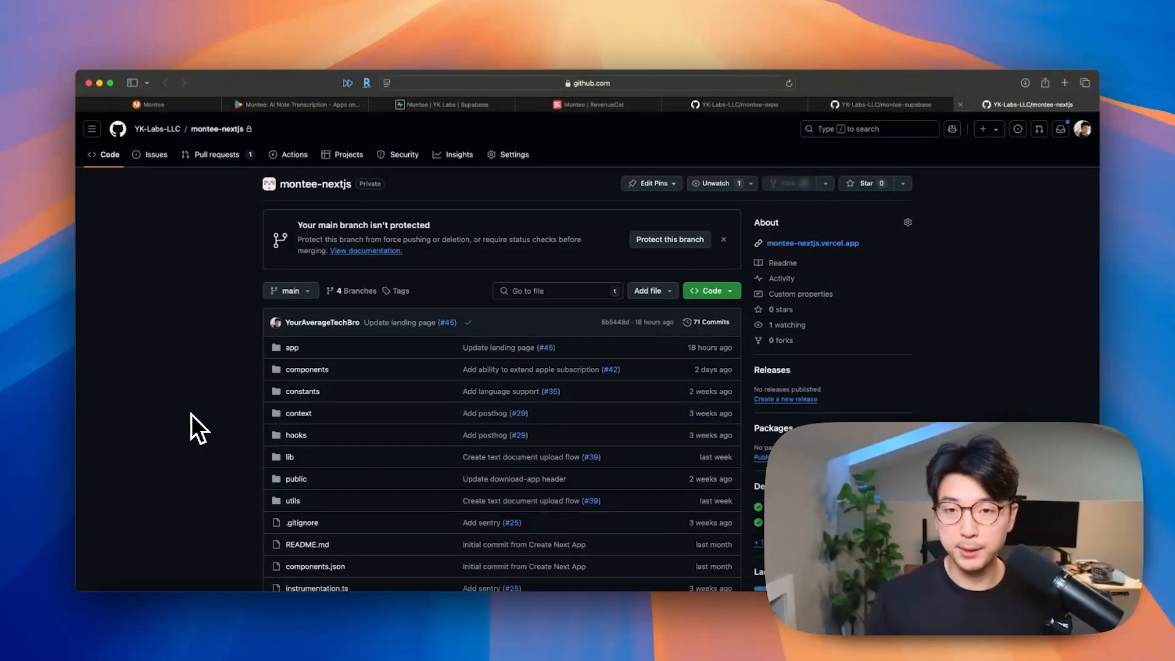
pyautogui.moveTo(192, 420)
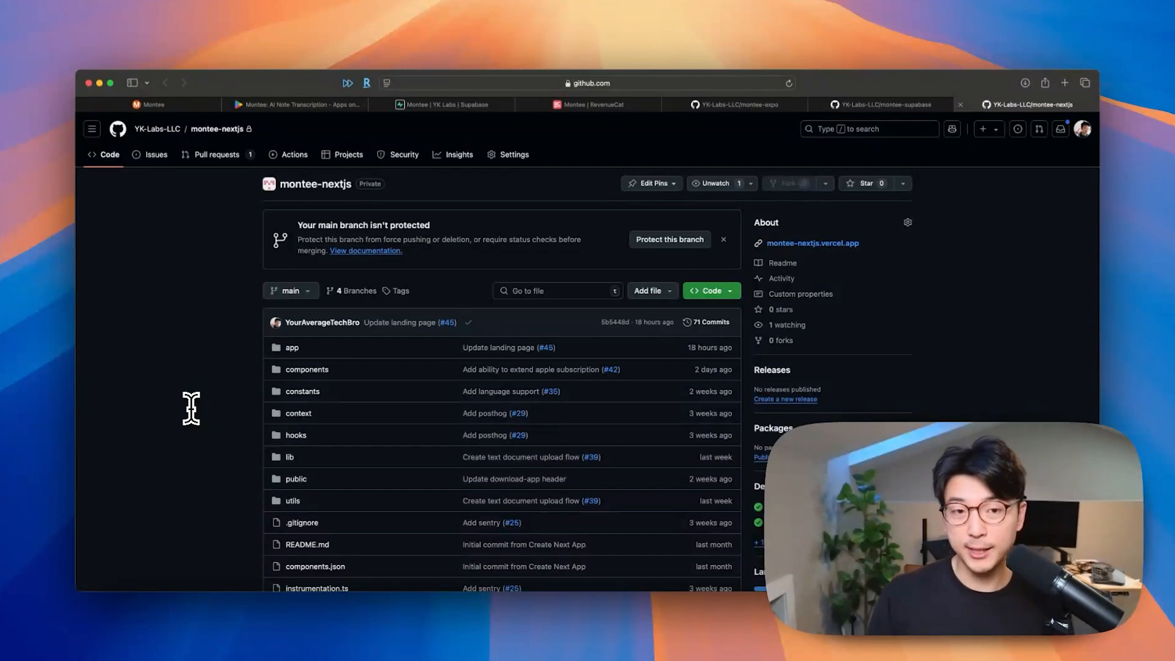
pyautogui.moveTo(191, 431)
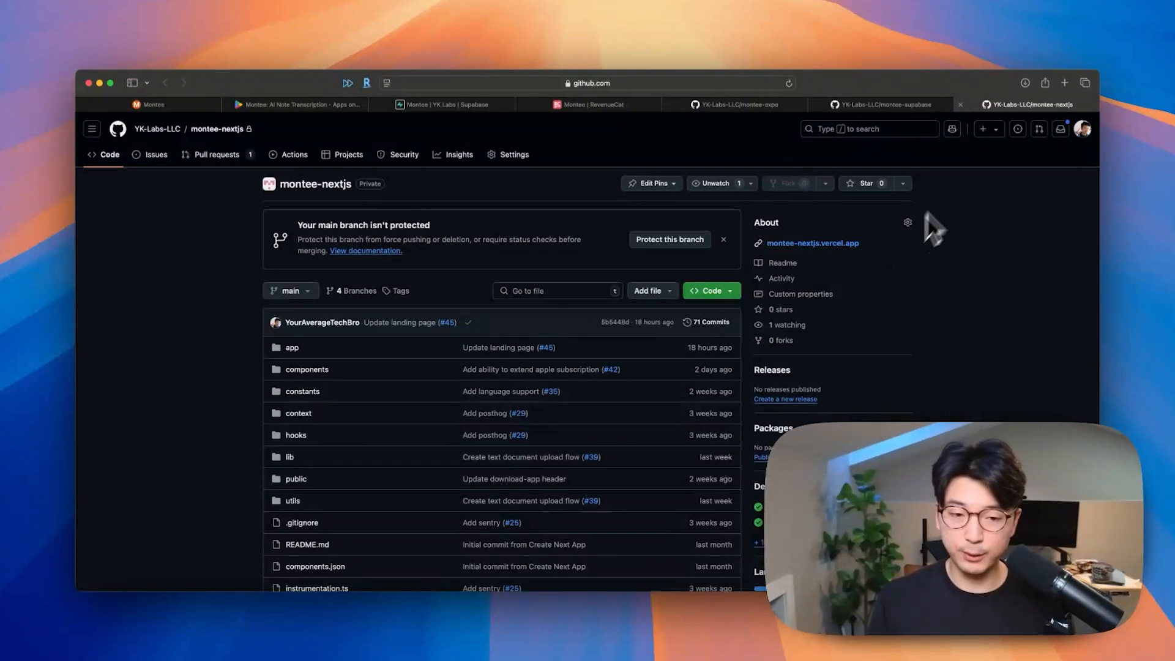
pyautogui.moveTo(918, 157)
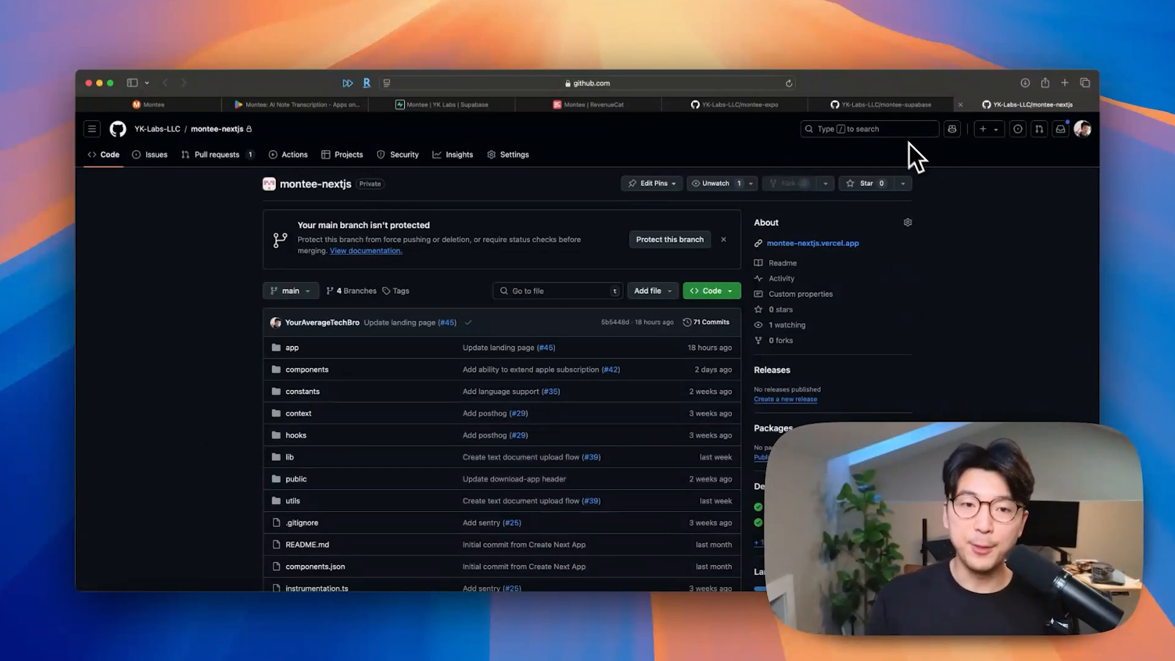
pyautogui.click(881, 104)
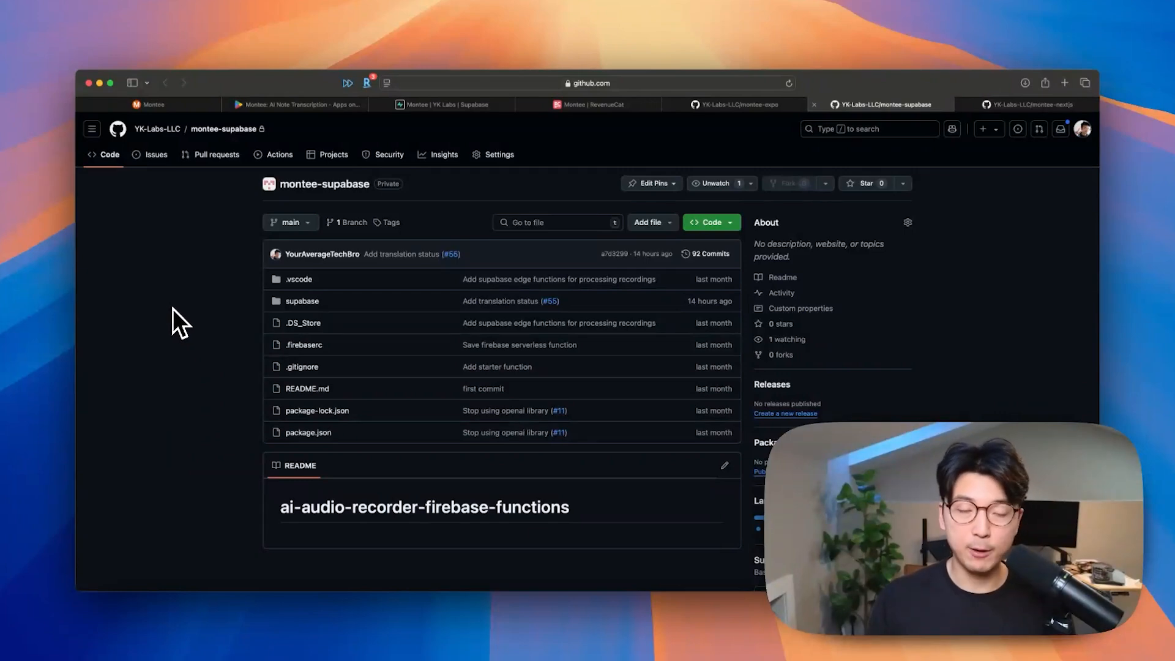
# Bring up the Montee project's Supabase dashboard with its past-24-hour request statistics.
pyautogui.click(441, 104)
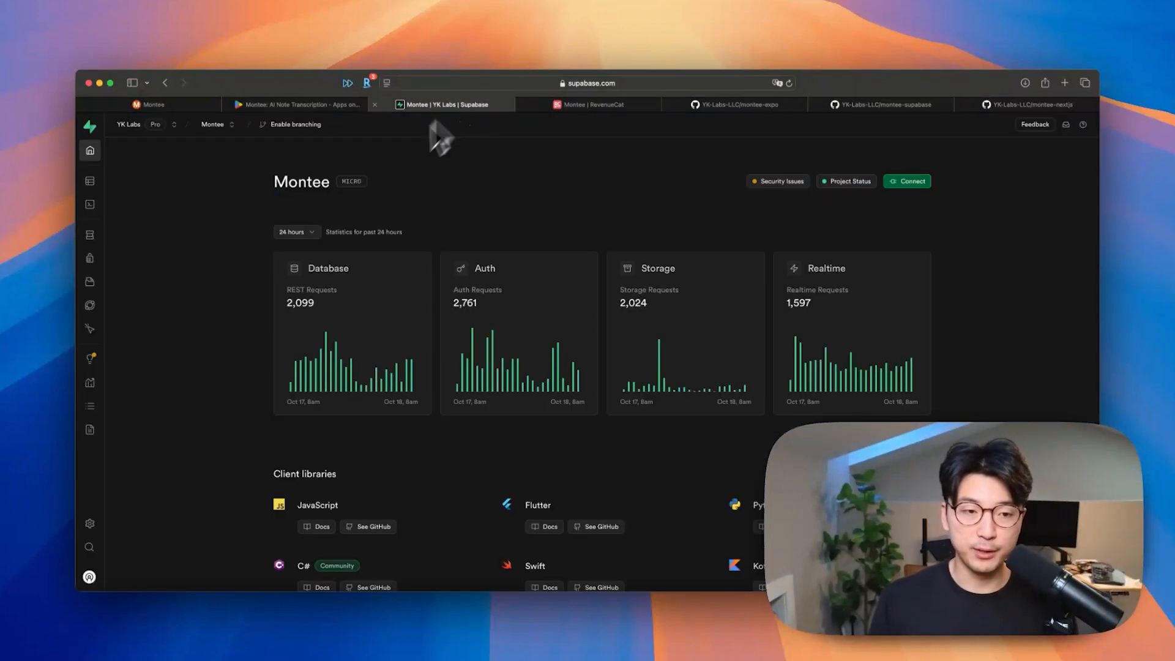
pyautogui.moveTo(552, 204)
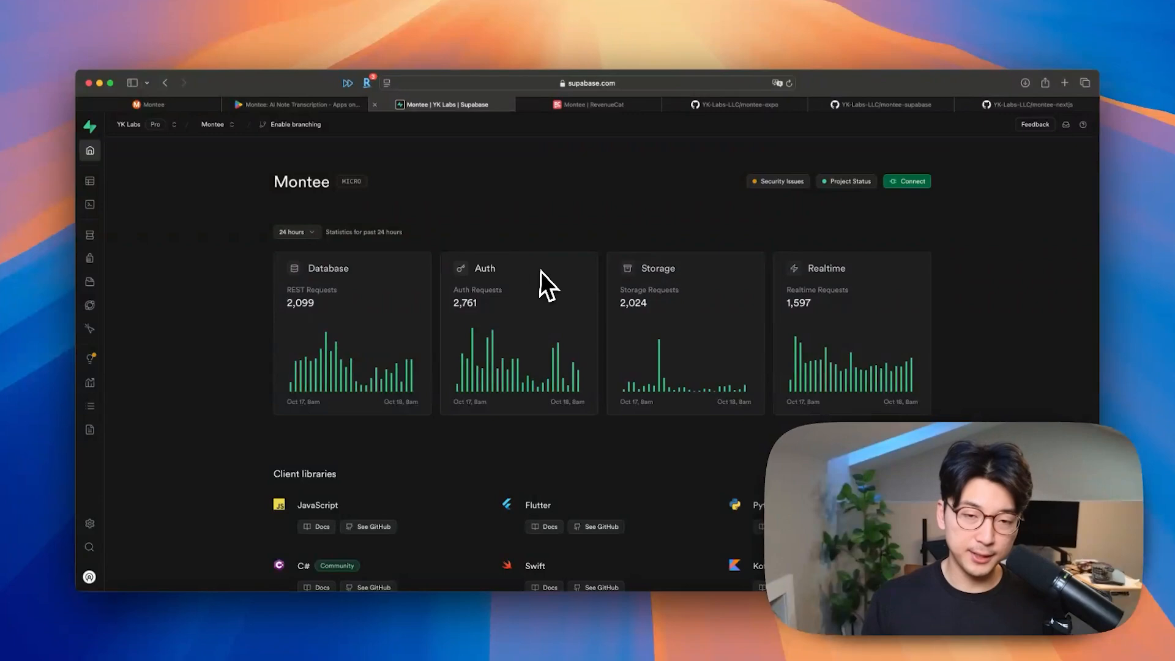
pyautogui.moveTo(834, 306)
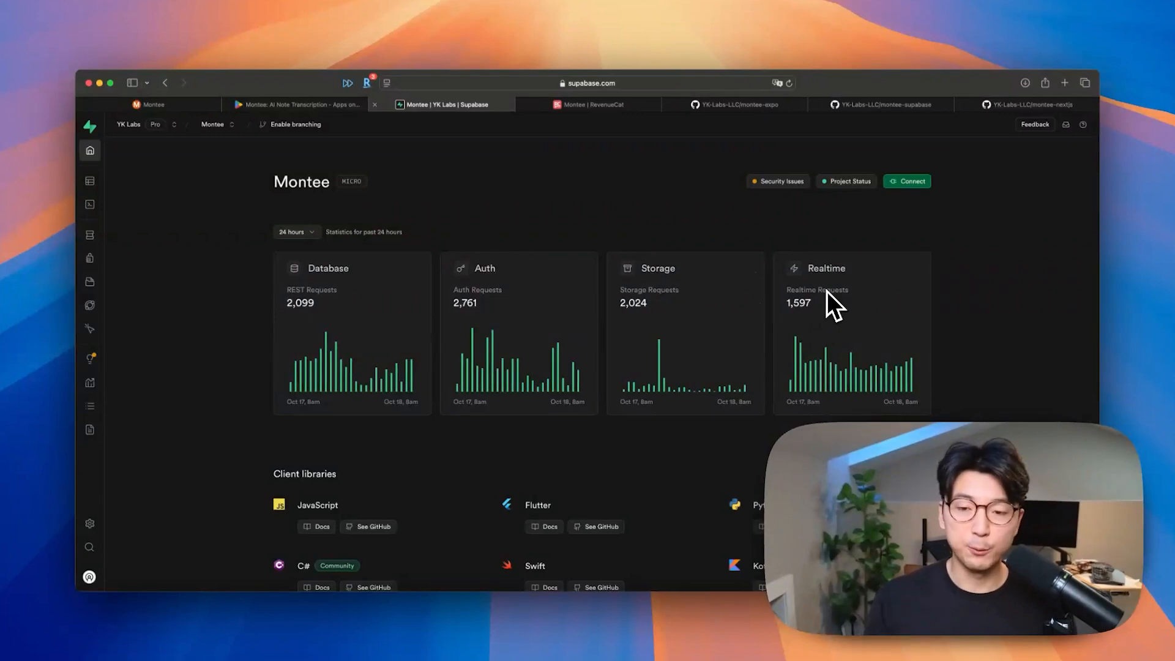
pyautogui.moveTo(851, 295)
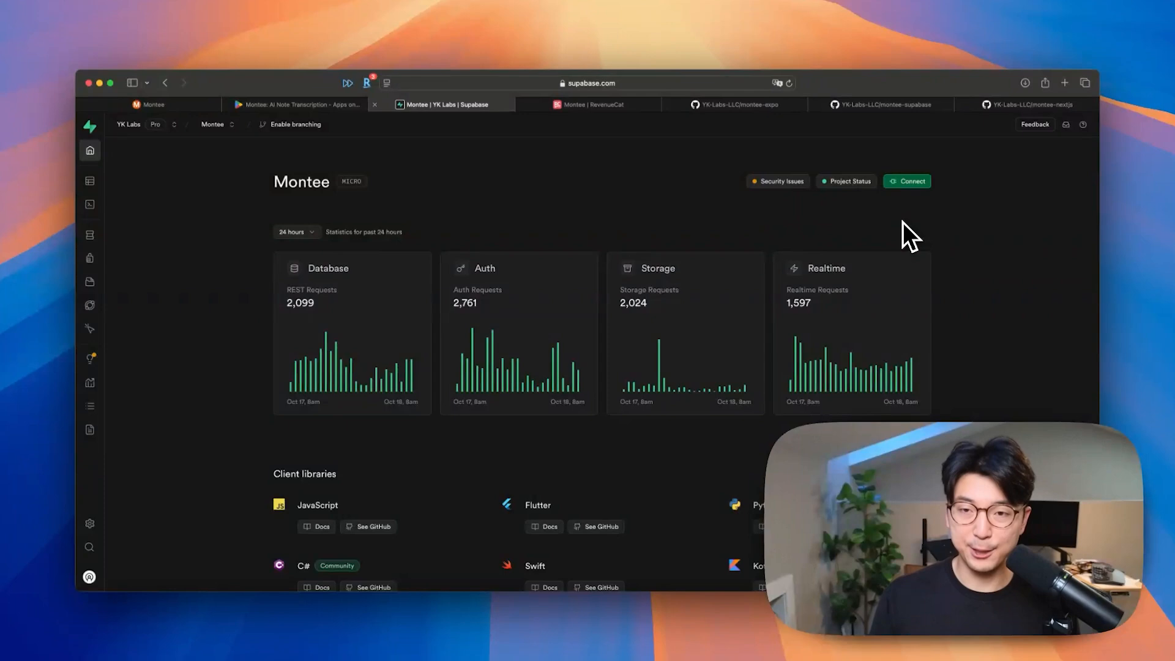
# Return to montee-supabase and browse into the supabase folder to list its edge functions.
pyautogui.click(881, 104)
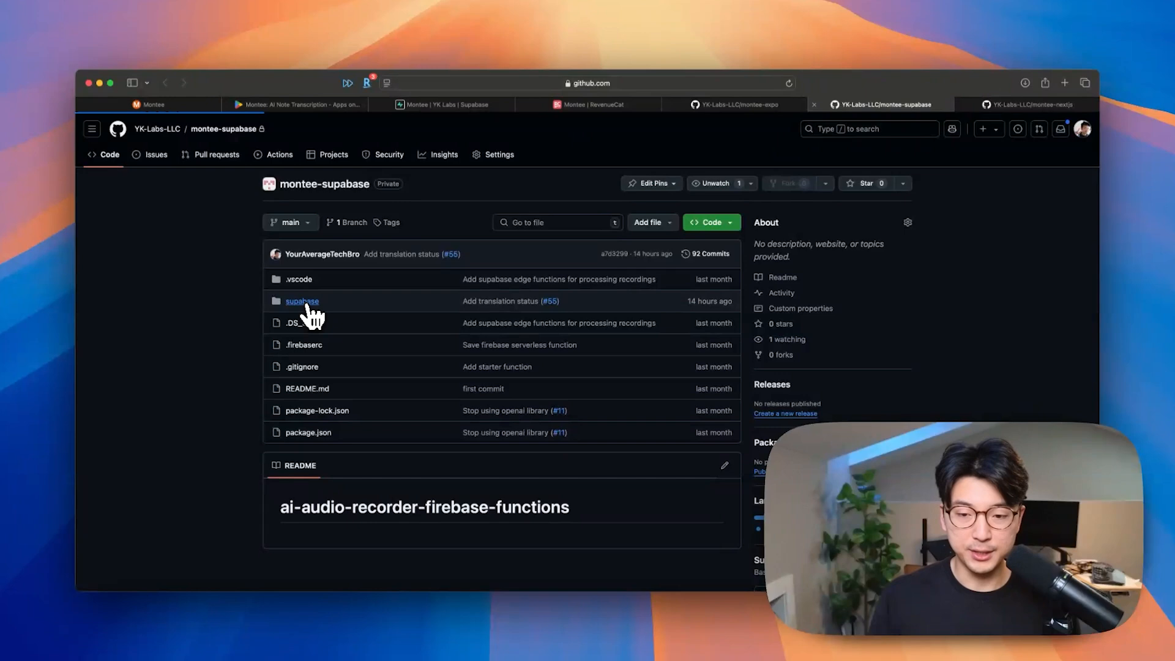
pyautogui.click(303, 302)
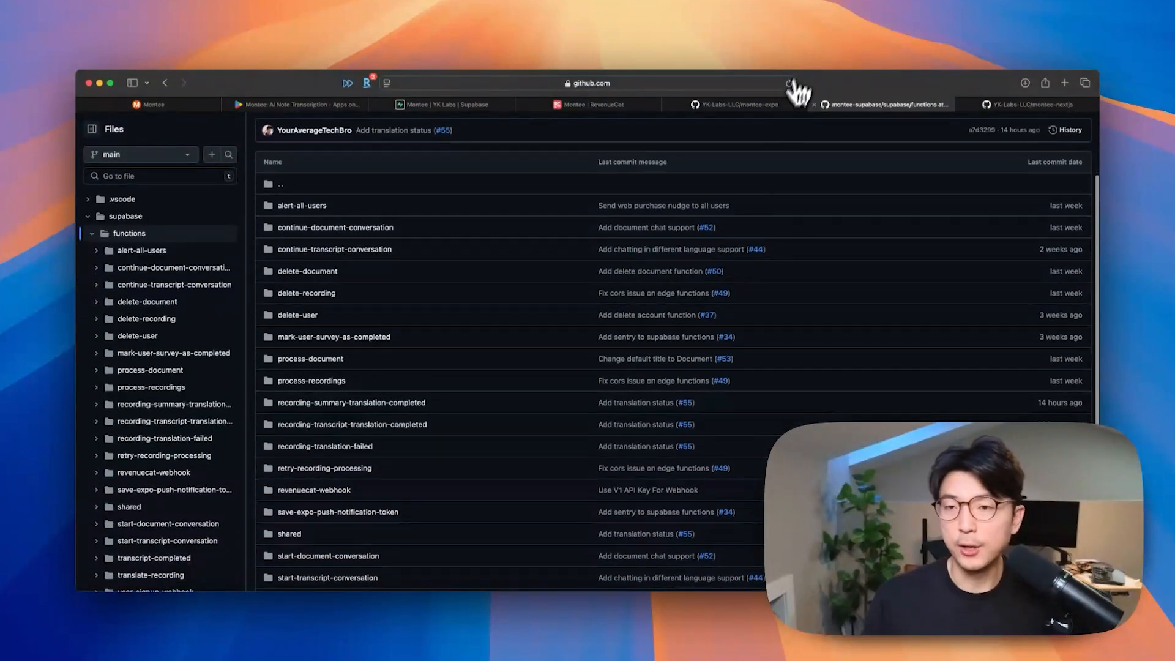
pyautogui.scroll(-3)
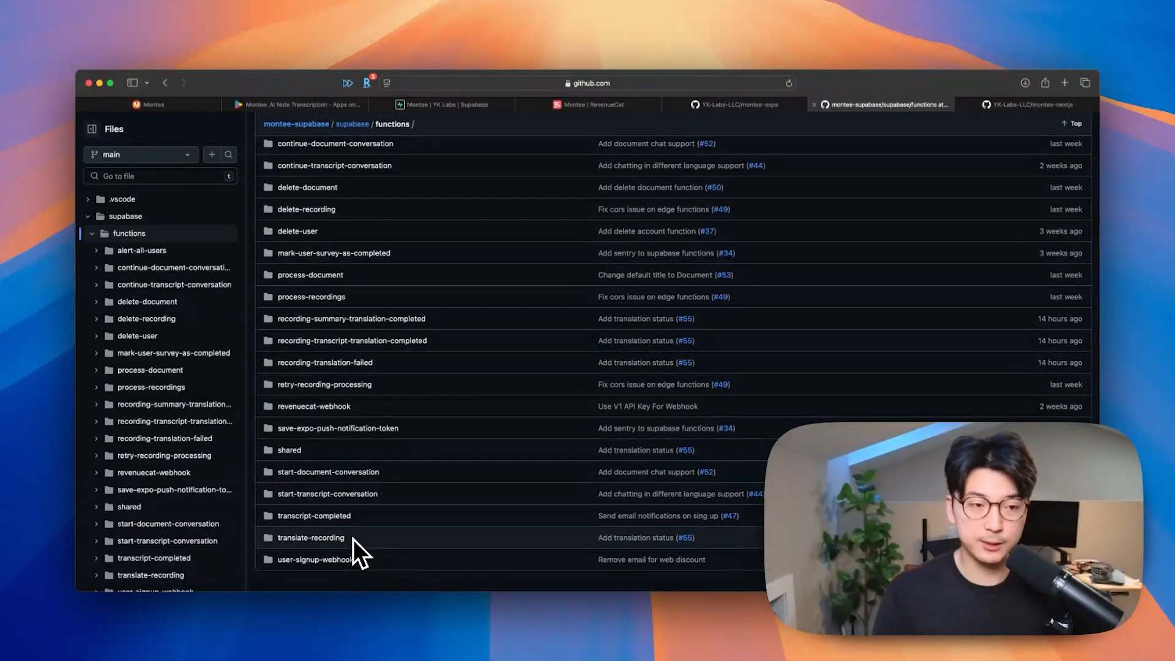
# Flip between the montee-expo, montee-nextjs and montee-supabase functions tabs, landing on montee-nextjs.
pyautogui.click(738, 104)
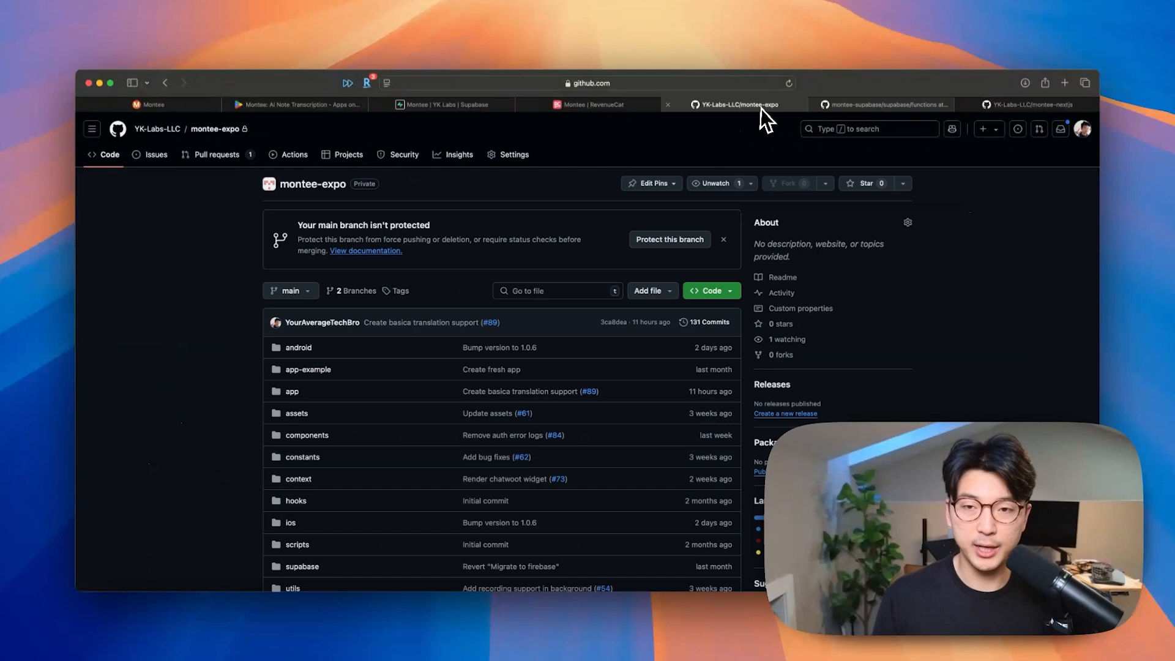
pyautogui.click(1031, 104)
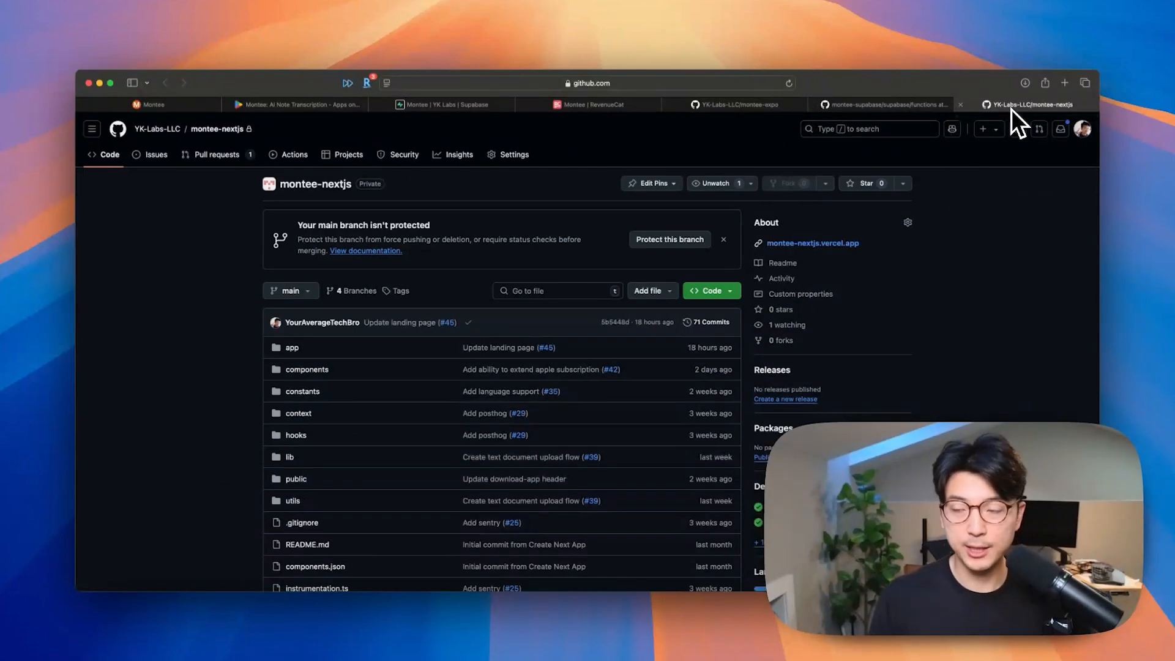
pyautogui.moveTo(1000, 213)
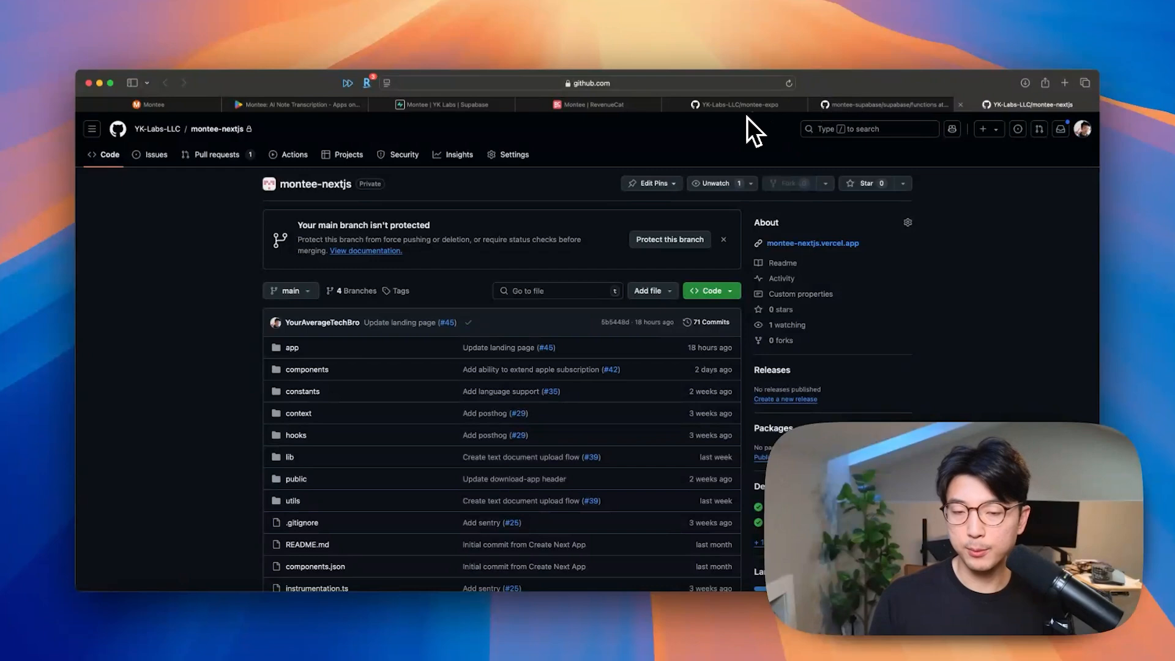
pyautogui.click(738, 104)
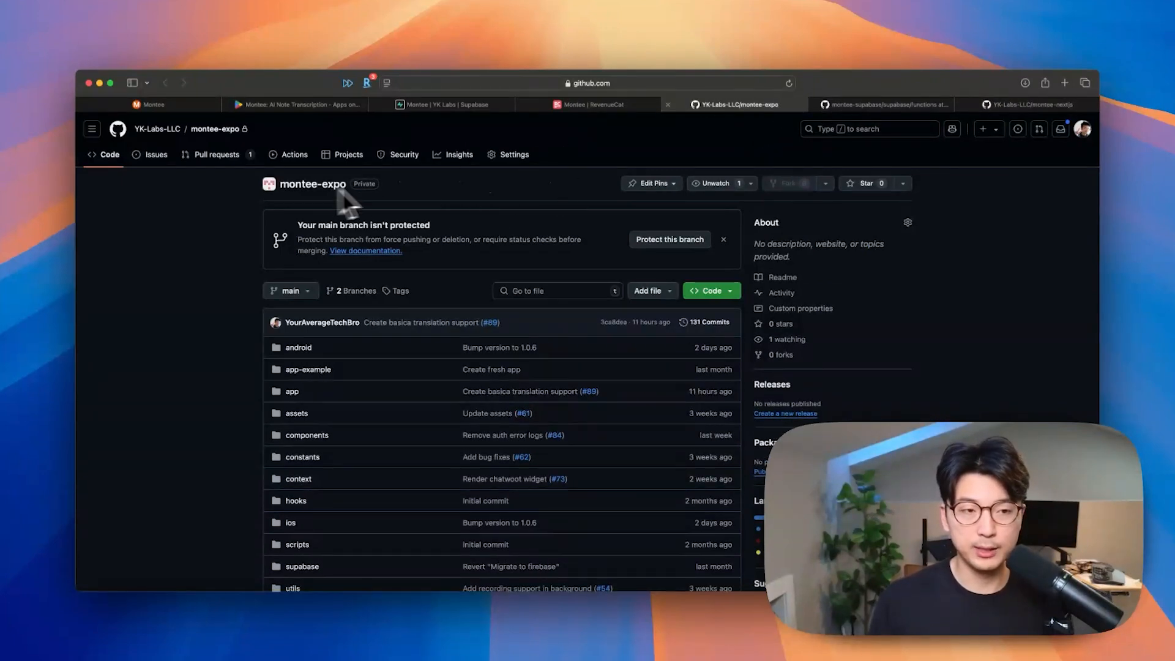
pyautogui.click(880, 104)
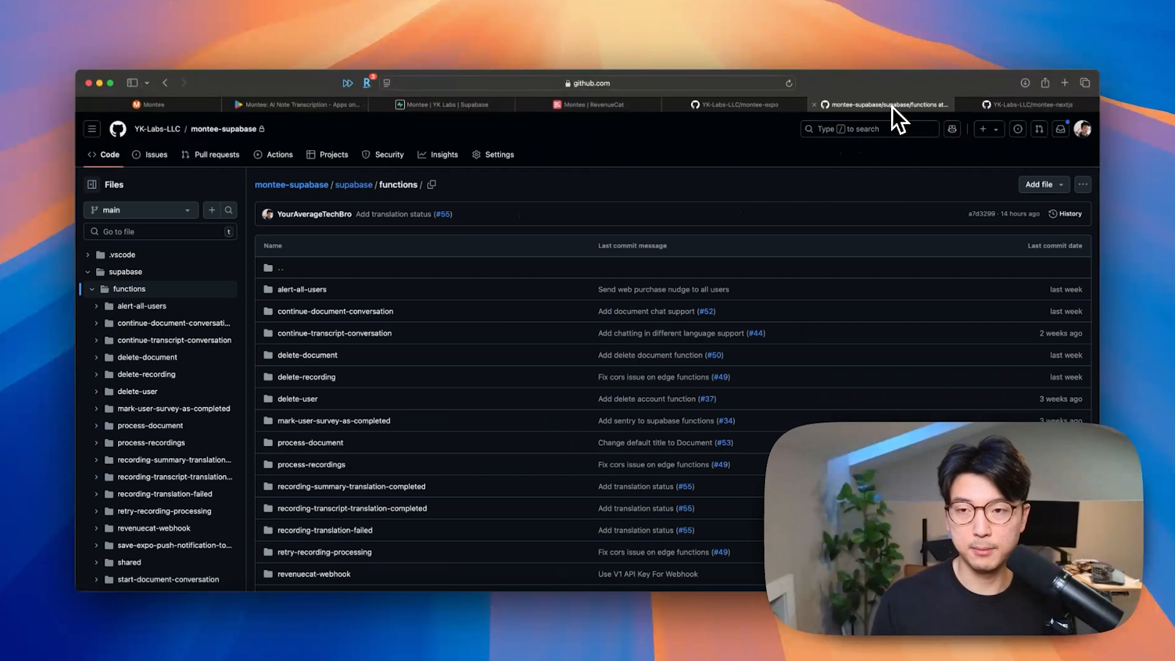
pyautogui.click(1027, 105)
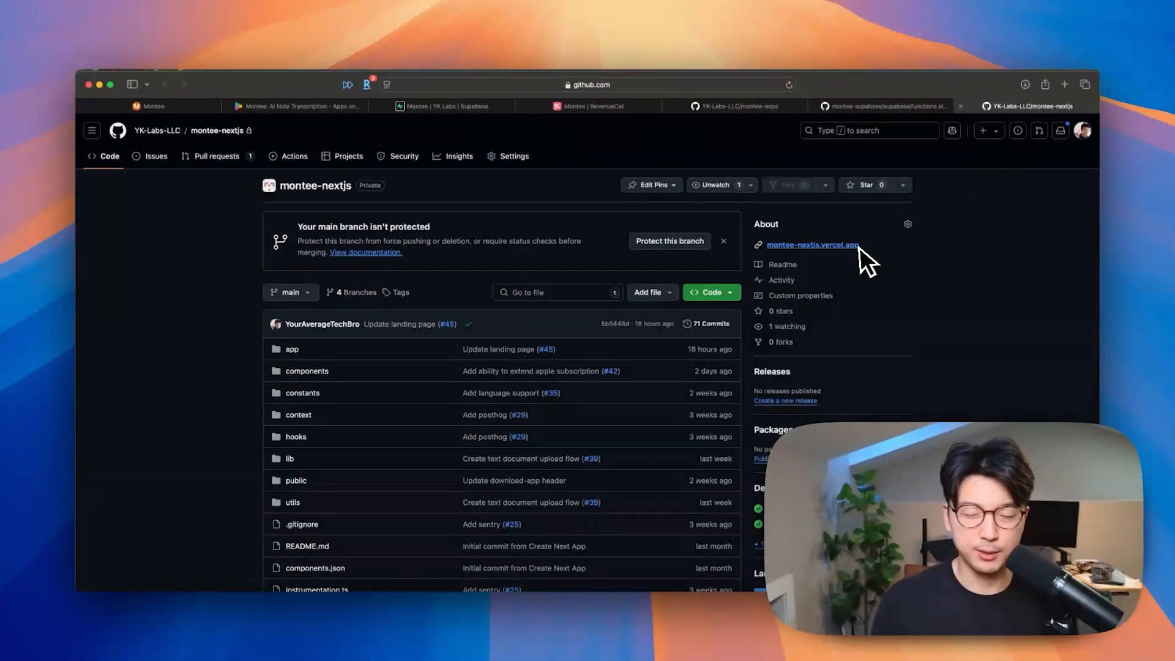
pyautogui.moveTo(940, 393)
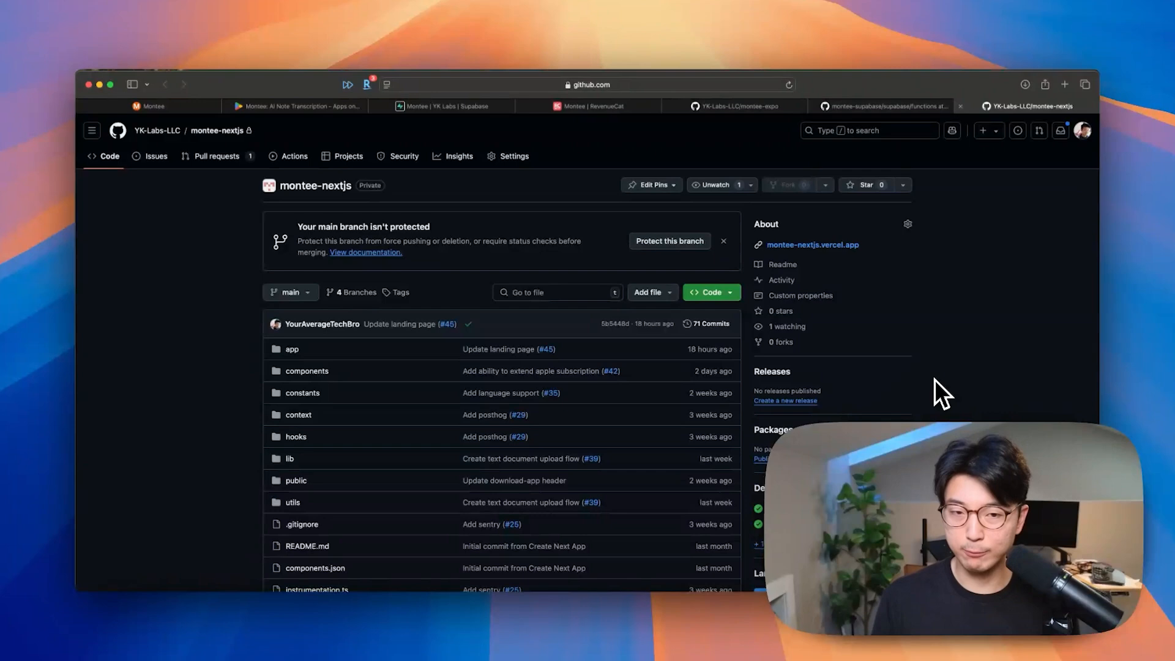
pyautogui.moveTo(913, 256)
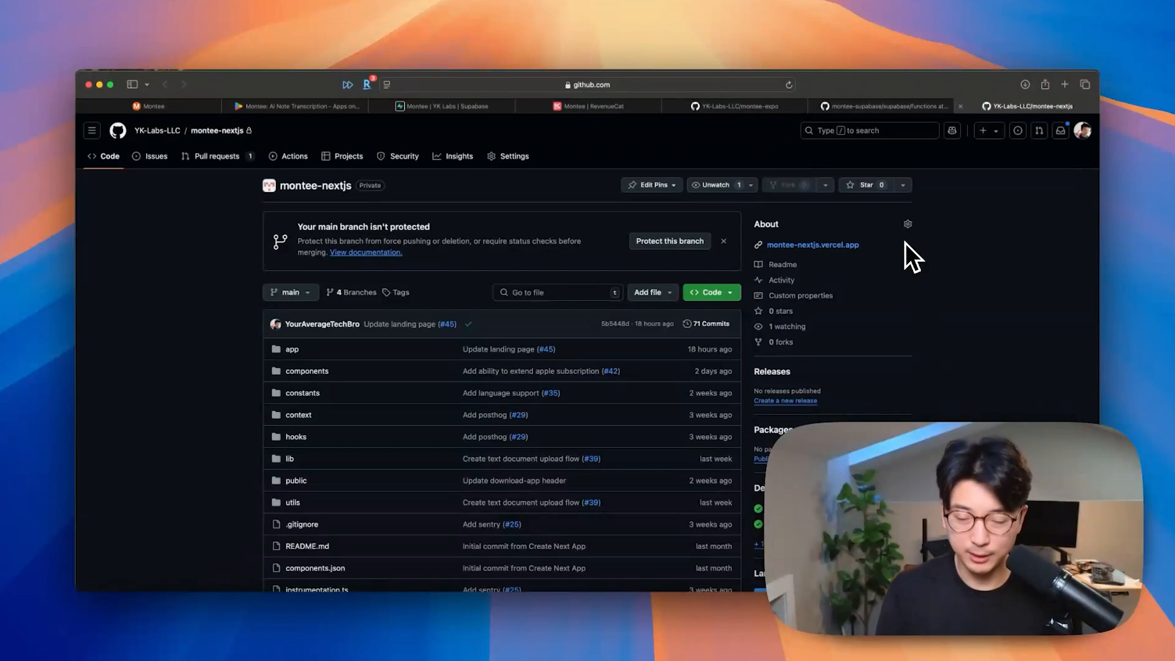
pyautogui.moveTo(961, 262)
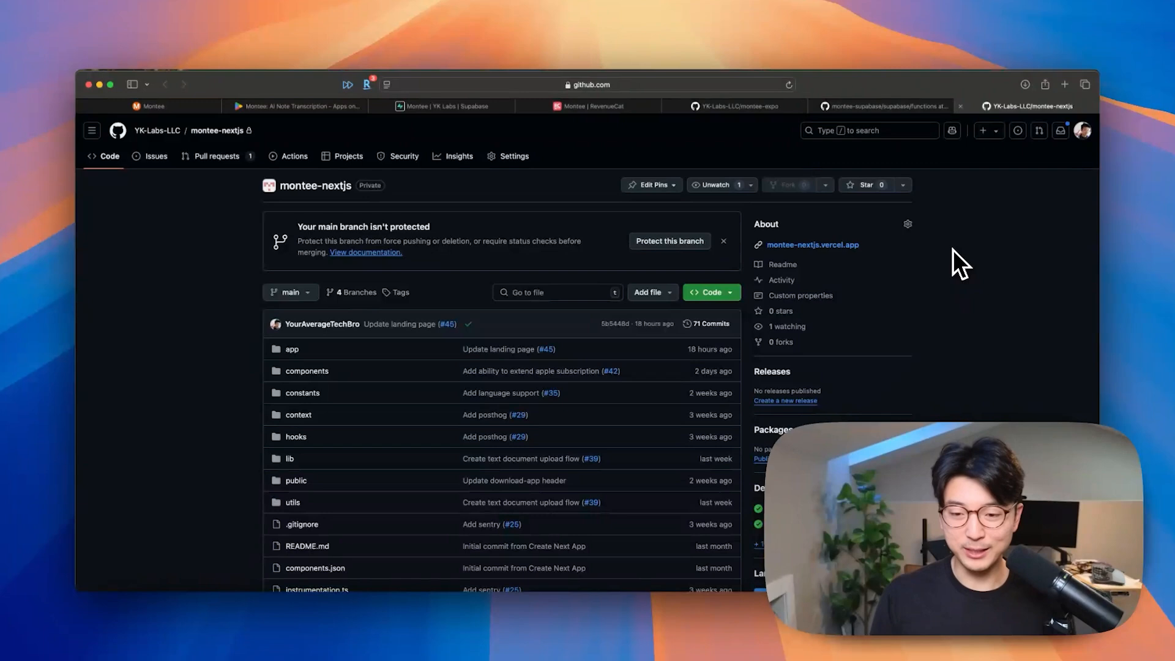
pyautogui.moveTo(993, 116)
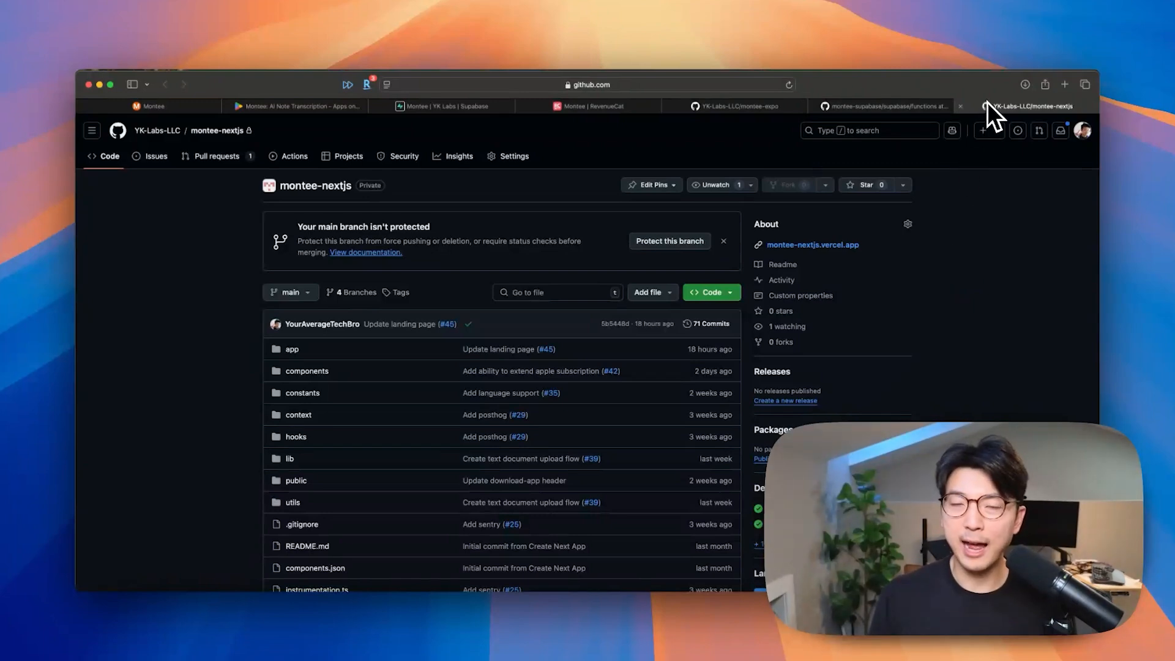
pyautogui.moveTo(894, 156)
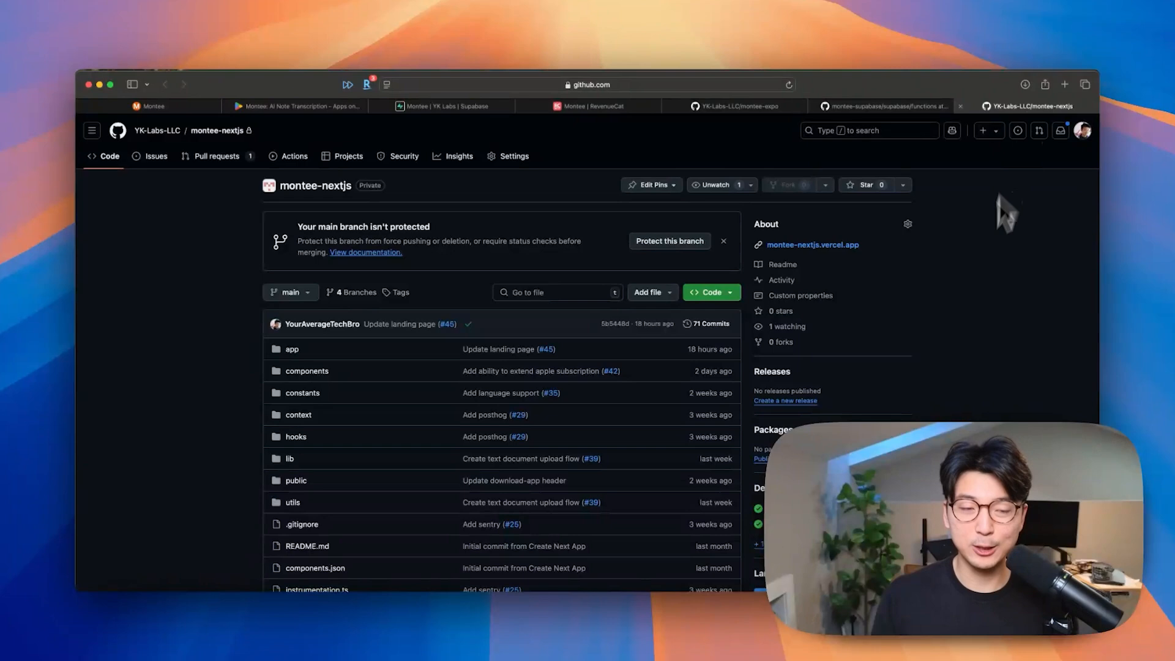
pyautogui.moveTo(986, 286)
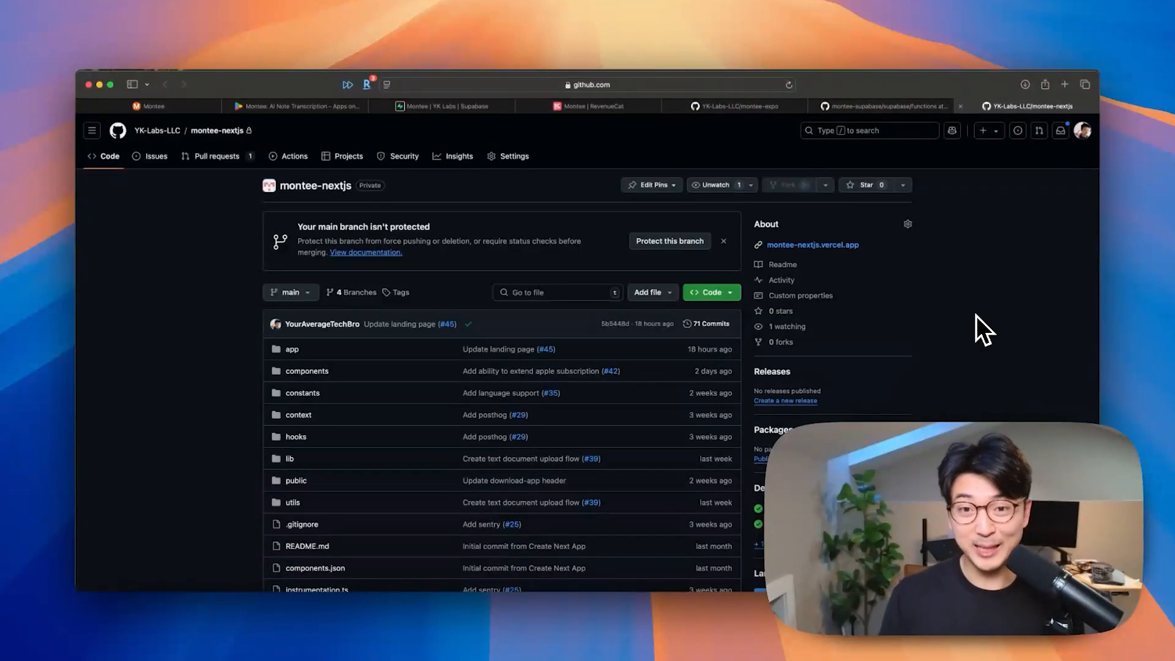
# Glance at montee-expo once more and return to the montee-nextjs repository.
pyautogui.click(738, 105)
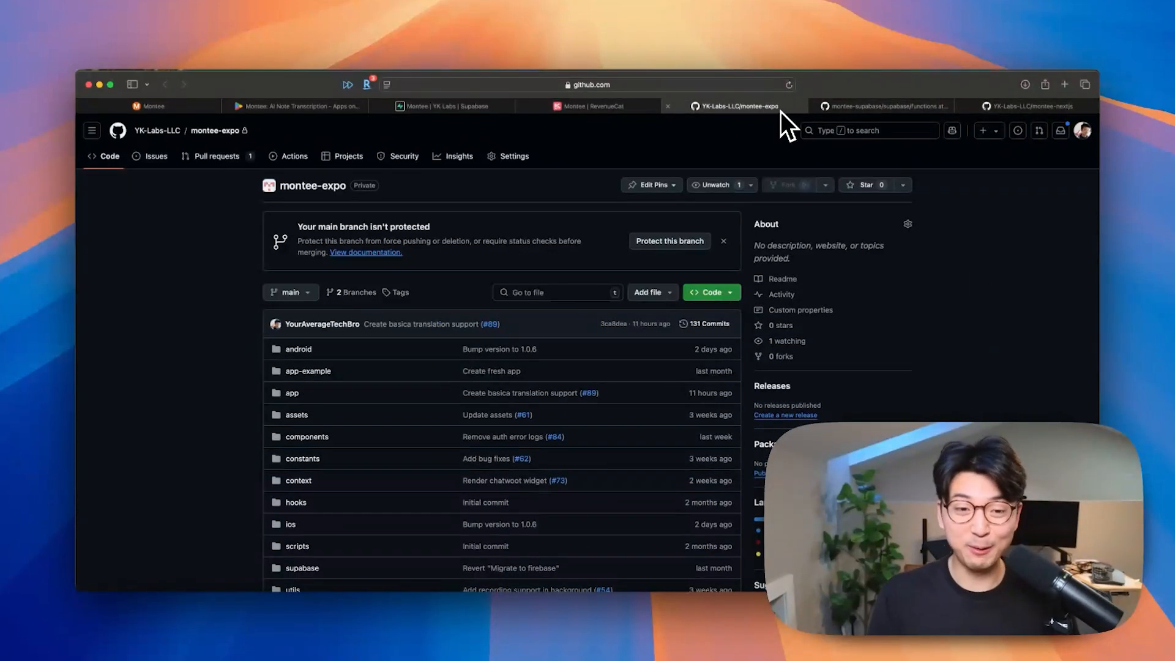
pyautogui.click(1027, 105)
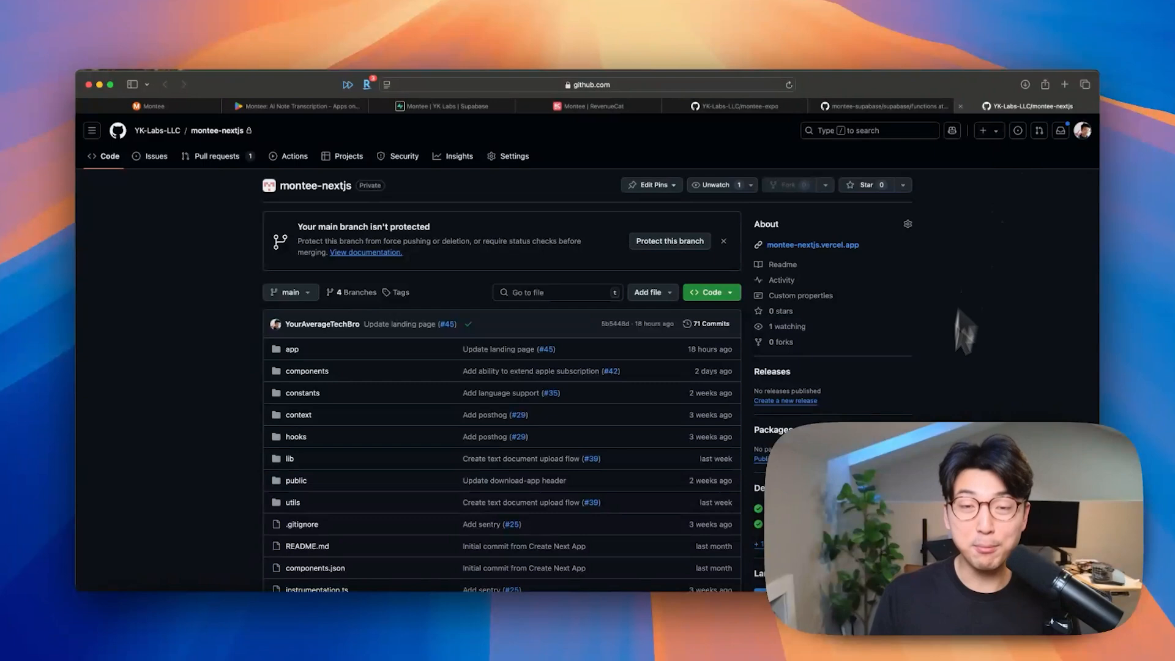
pyautogui.moveTo(975, 409)
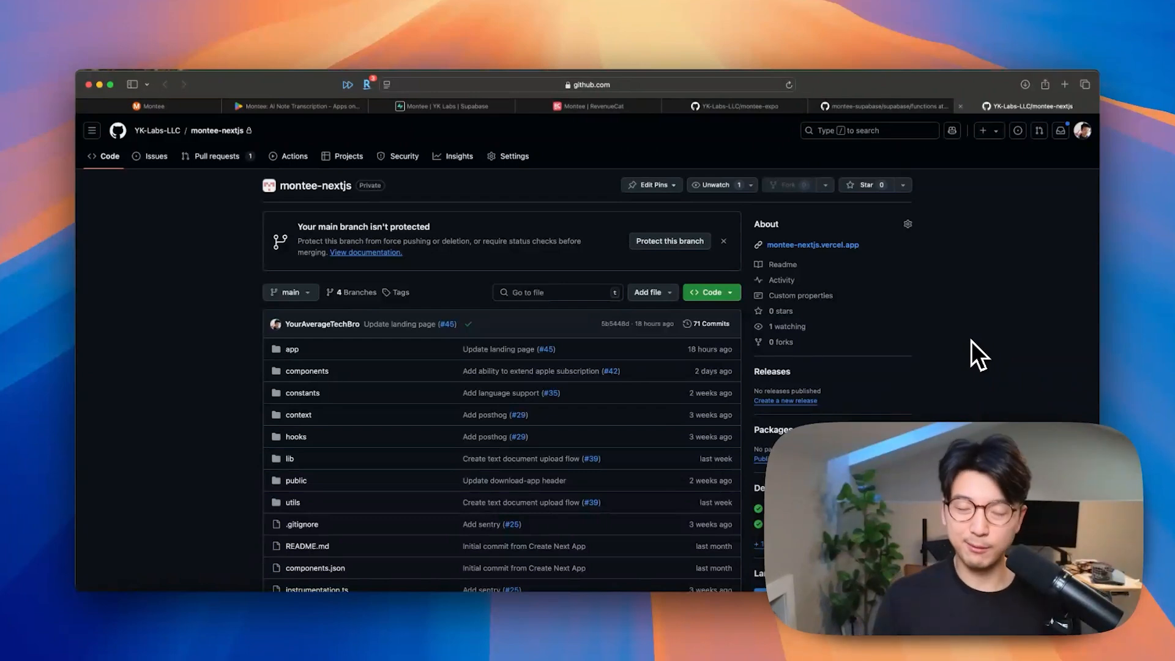
pyautogui.moveTo(633, 167)
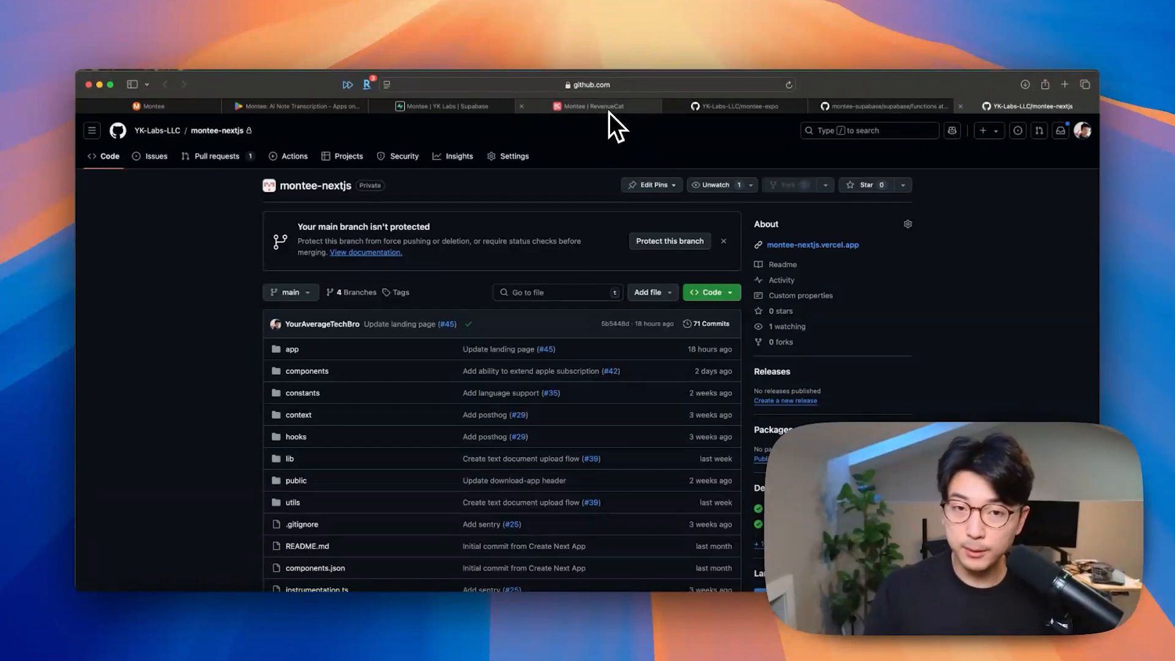
# Show the Montee project in RevenueCat with its App Store, Play Store and Web apps.
pyautogui.click(590, 105)
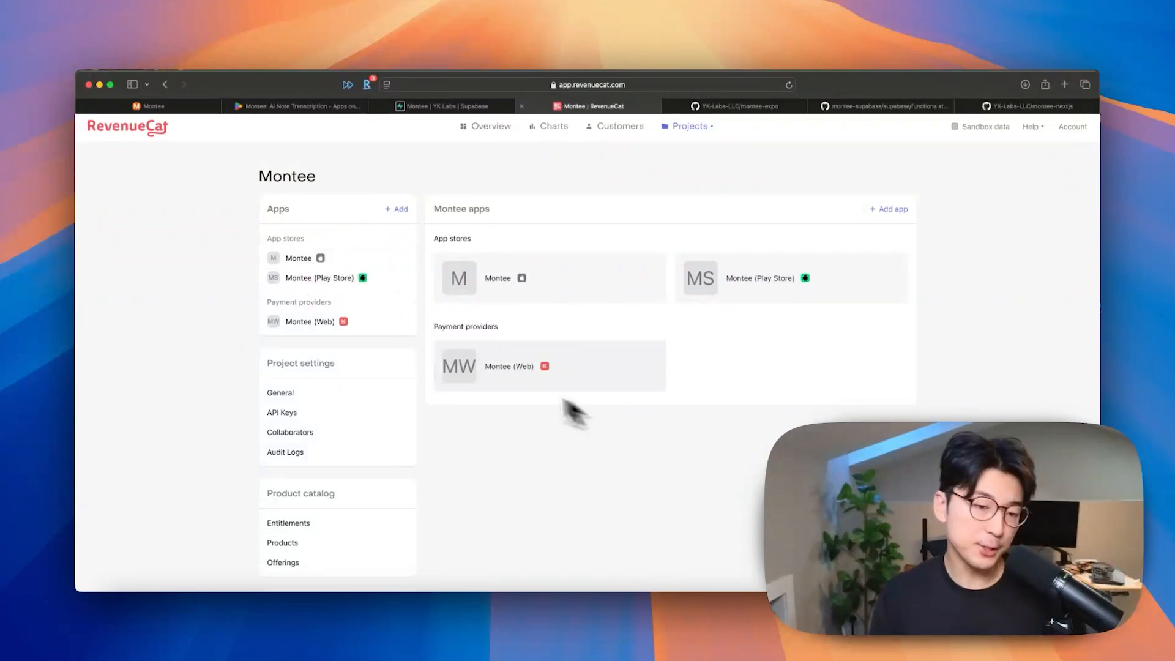
pyautogui.moveTo(569, 472)
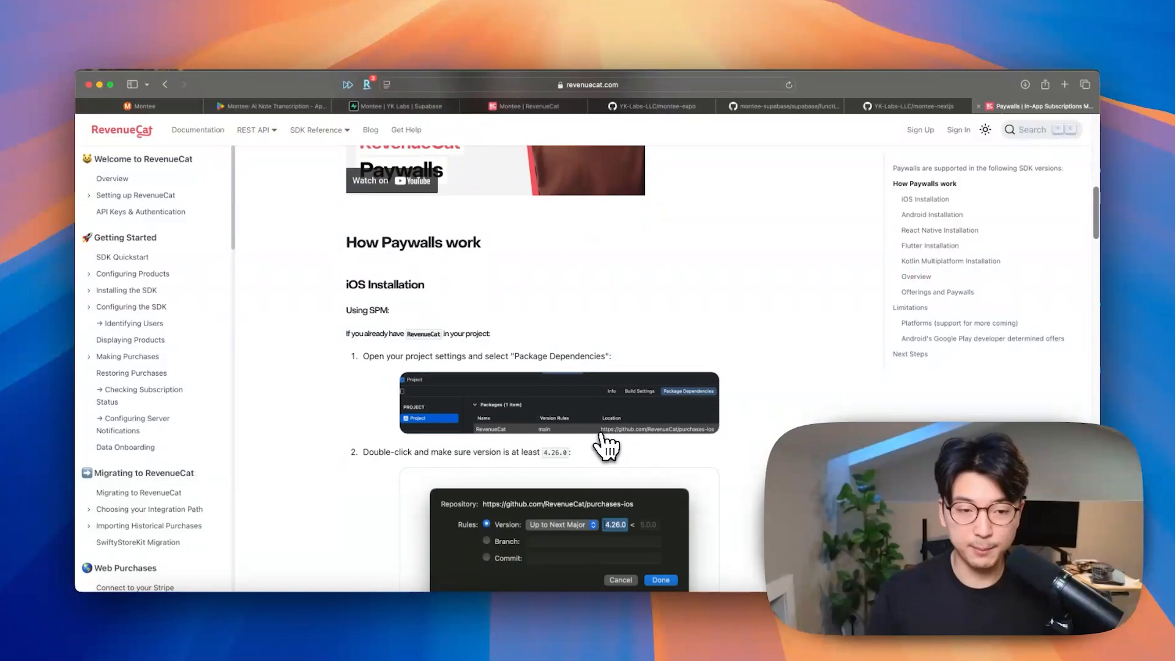
# Scroll the RevenueCat project, return to its apps list and open the Montee app entry.
pyautogui.scroll(-3)
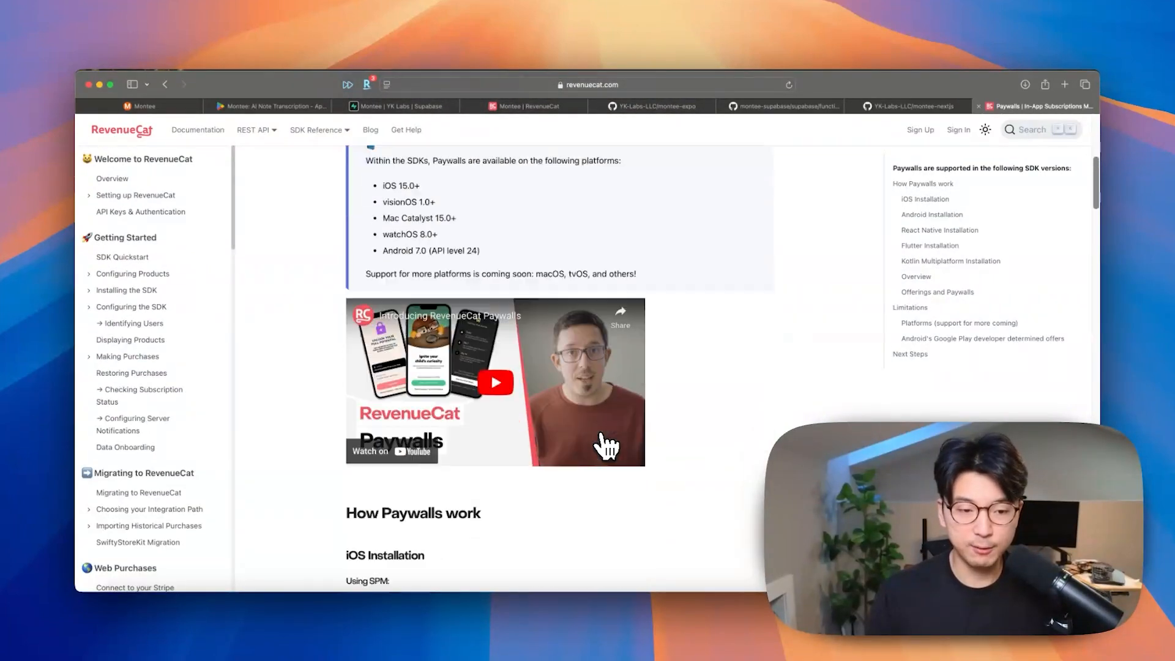
pyautogui.scroll(-3)
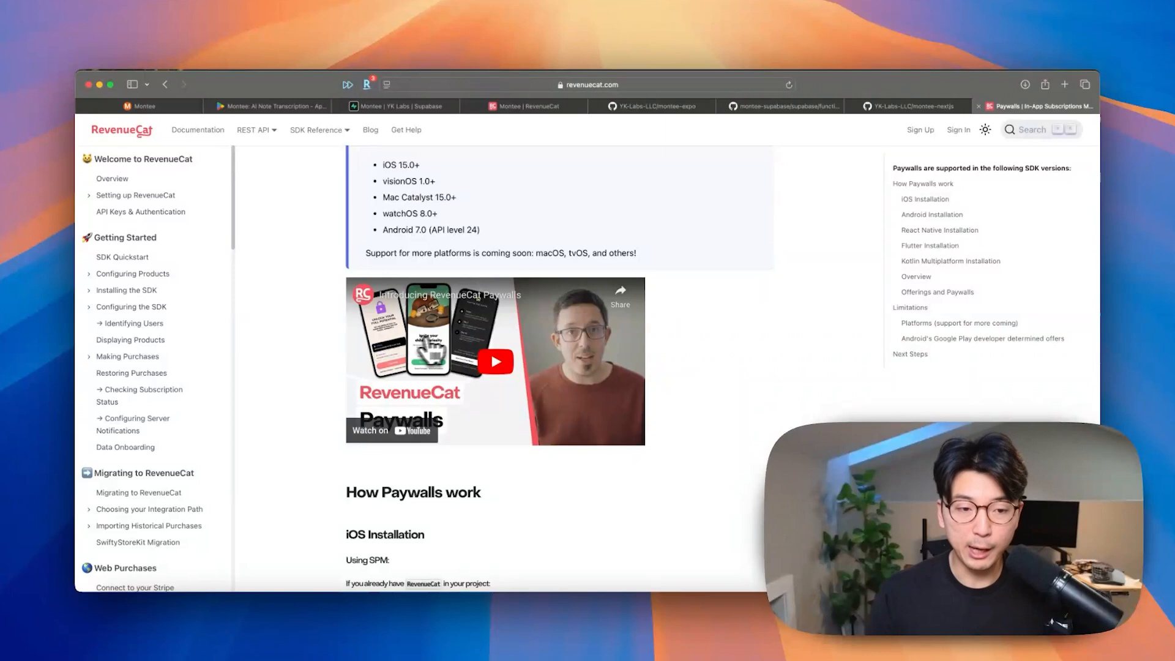
pyautogui.moveTo(536, 382)
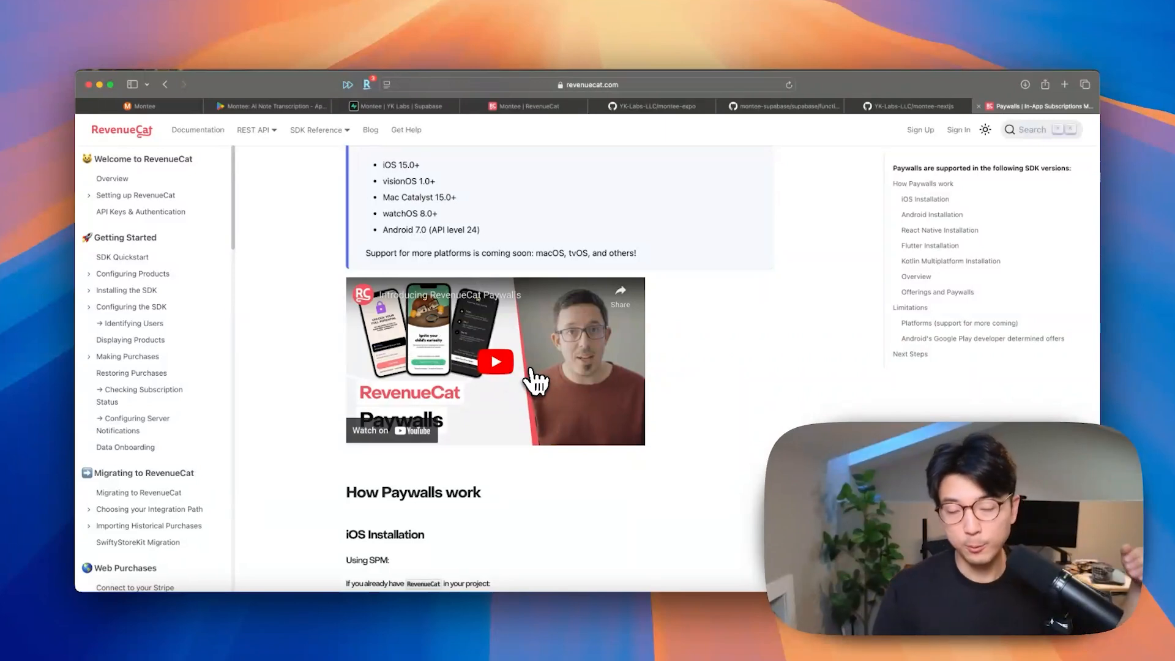
pyautogui.moveTo(686, 370)
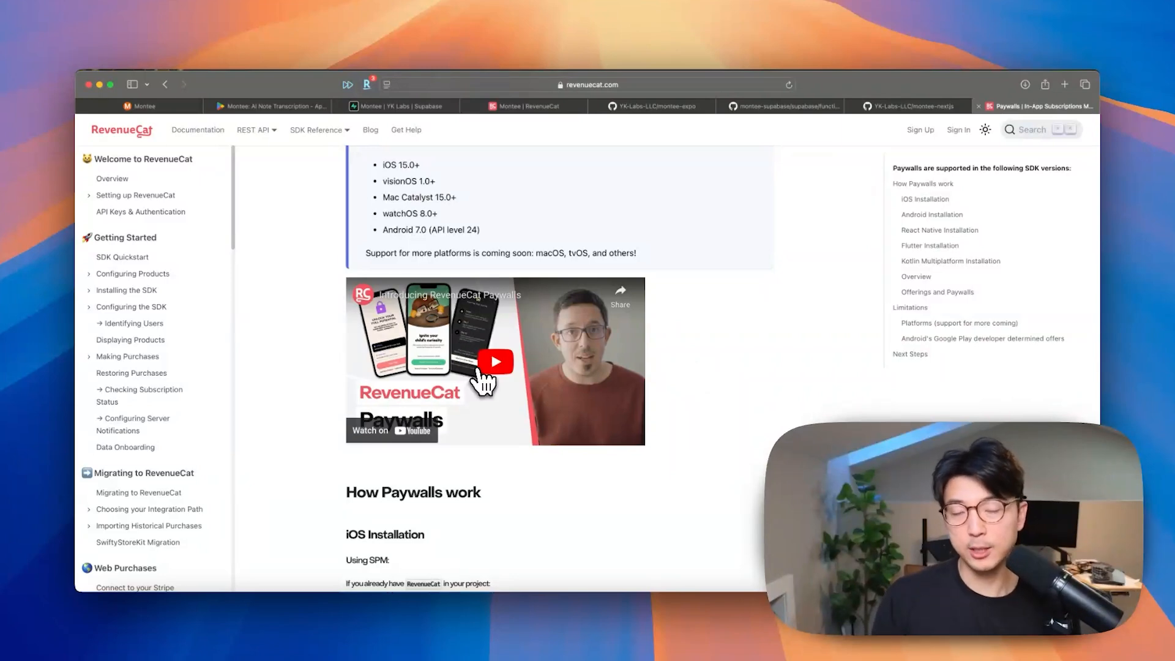
pyautogui.moveTo(752, 355)
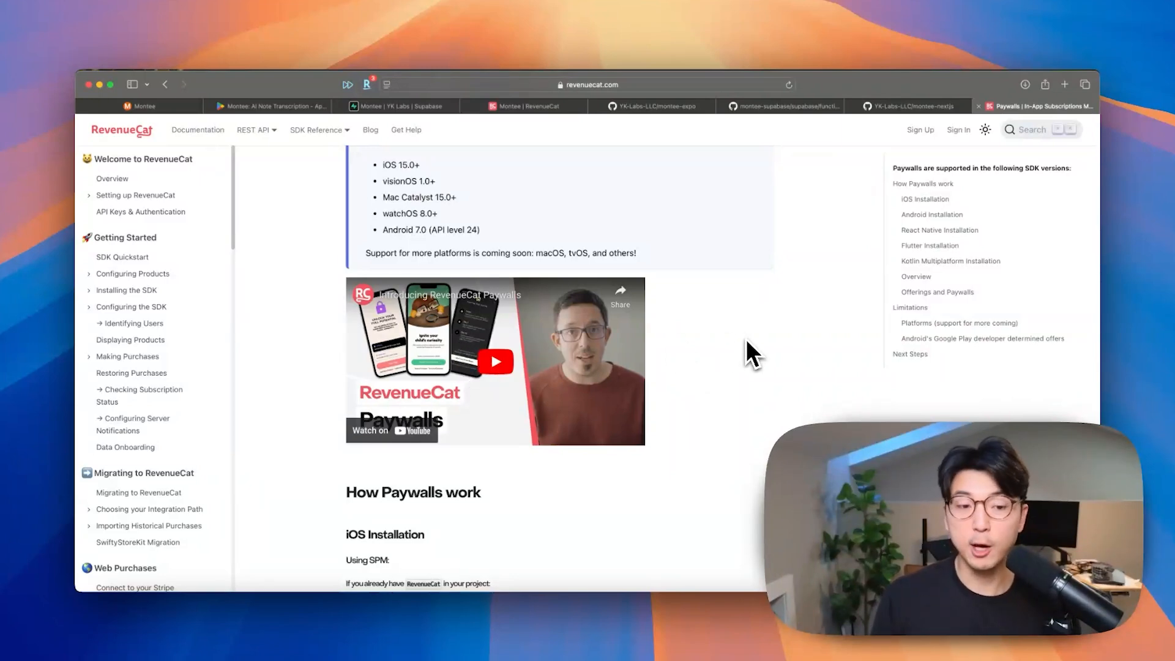
pyautogui.click(526, 105)
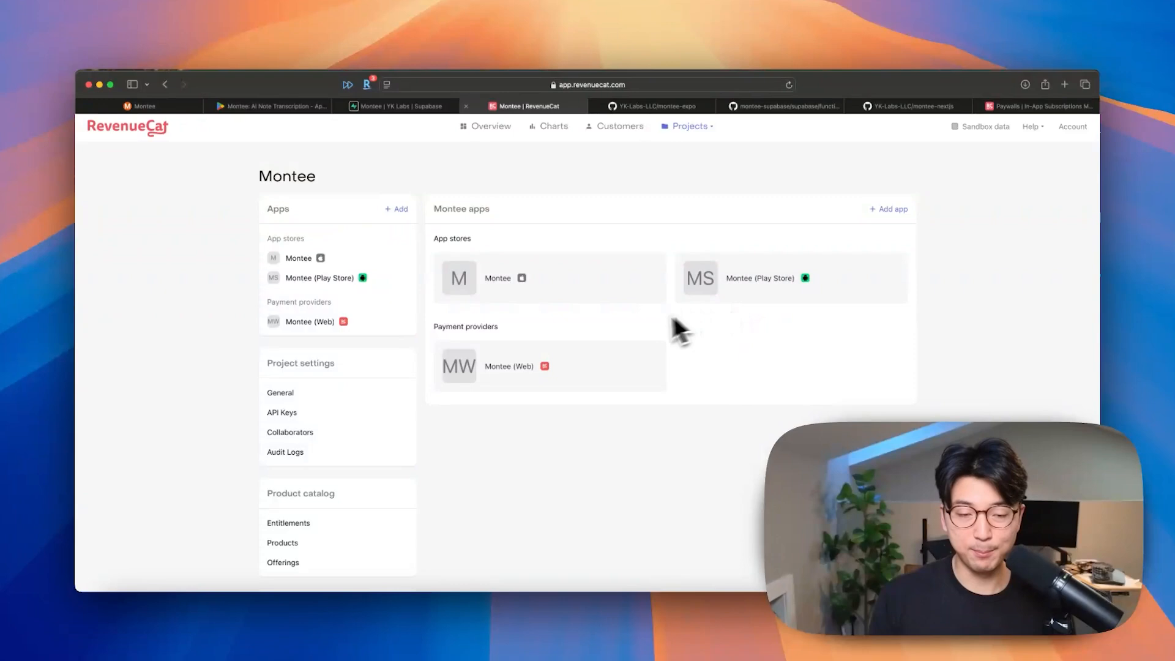
pyautogui.moveTo(547, 293)
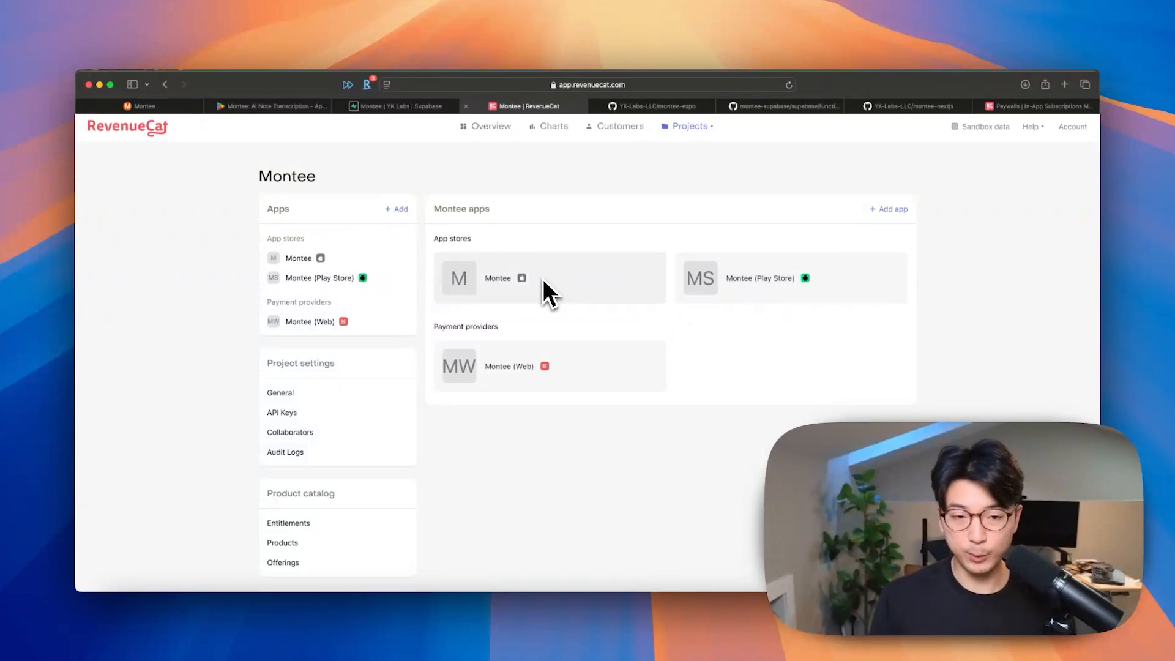
pyautogui.click(1038, 105)
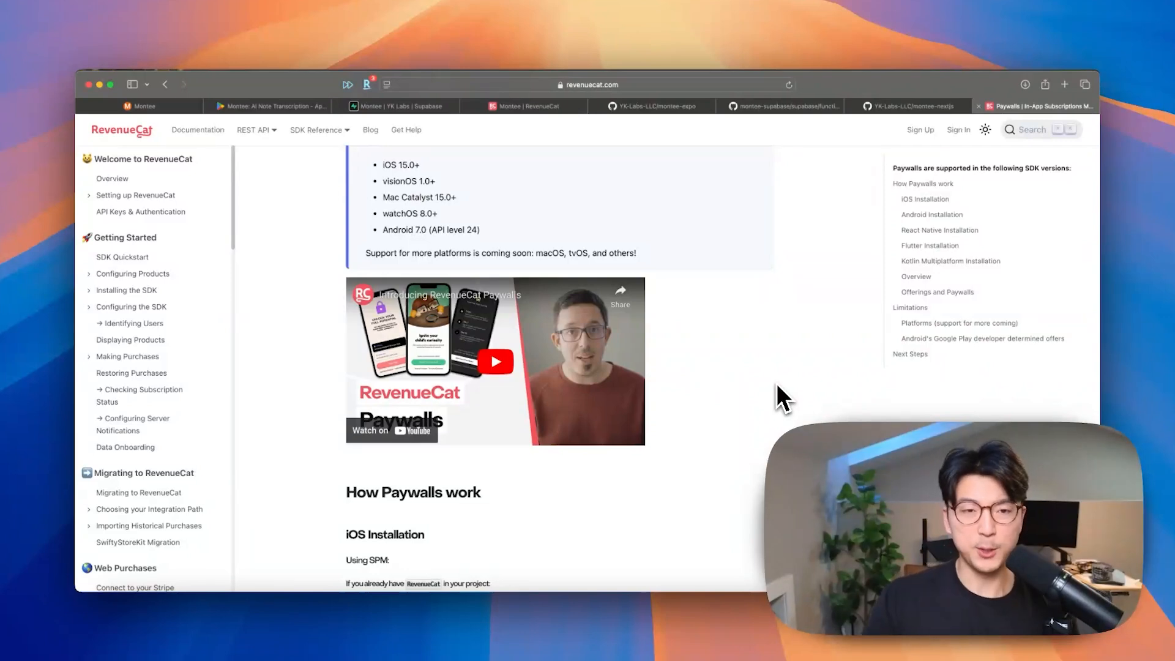
# Search Safari for 'superwall' and then 'revenuecat paywall' to reach the Paywalls docs.
pyautogui.write('superwall')
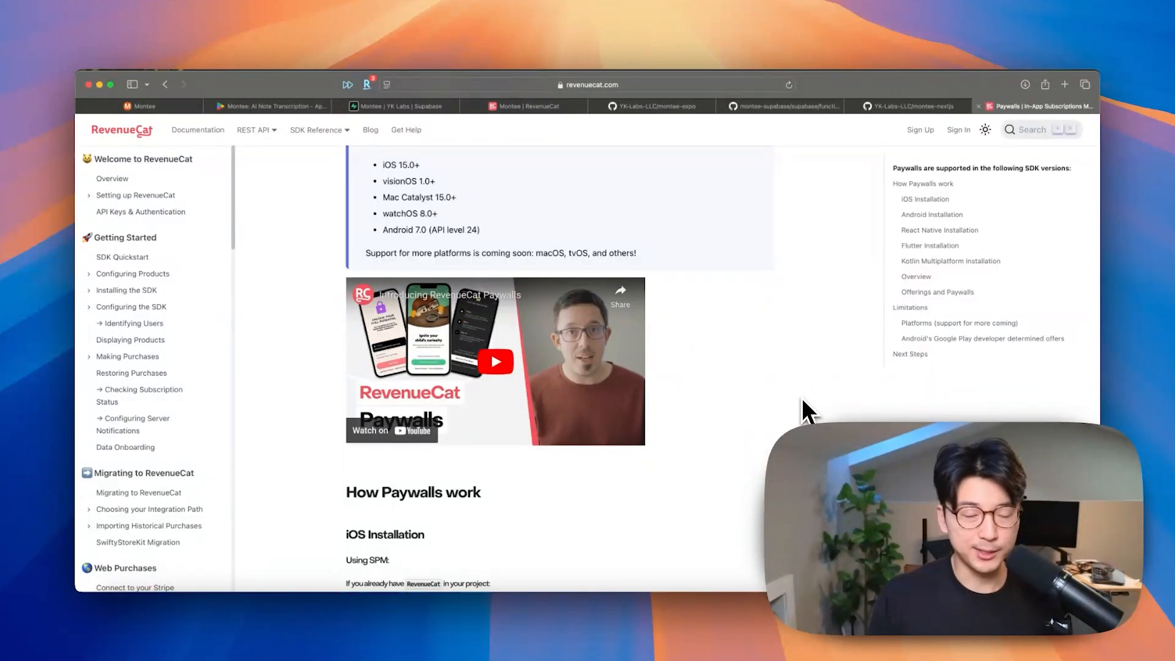
pyautogui.write('revenuecat paywall')
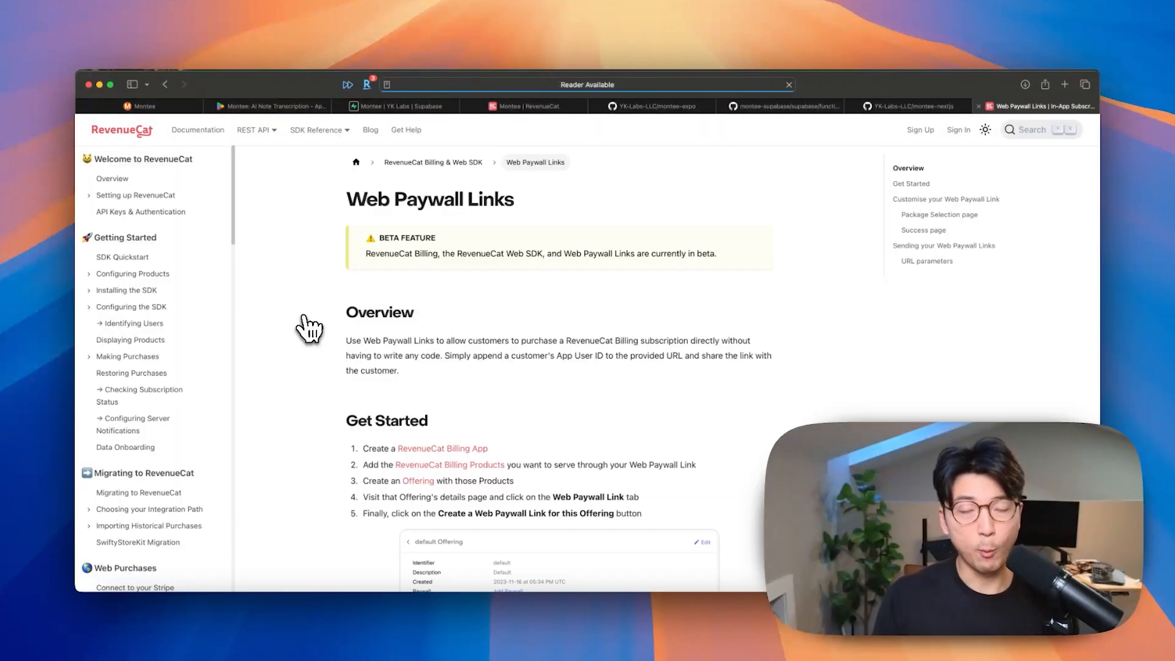
pyautogui.moveTo(709, 328)
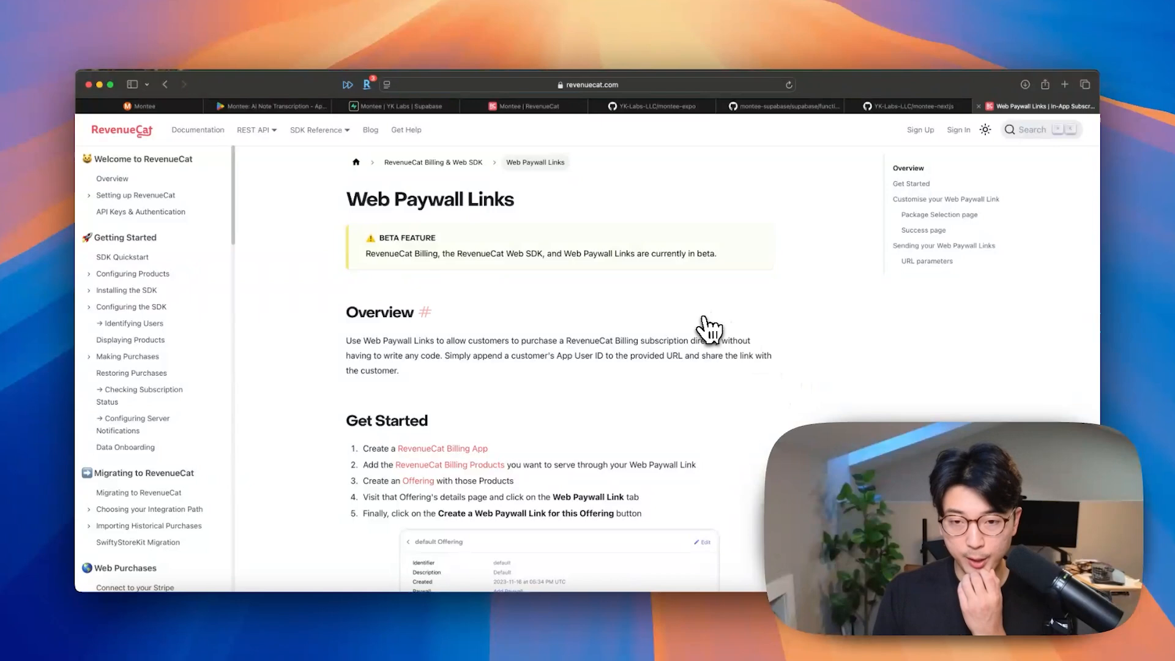
# Scroll through the Web Paywall Links documentation, then switch to the montee-nextjs repository.
pyautogui.scroll(-3)
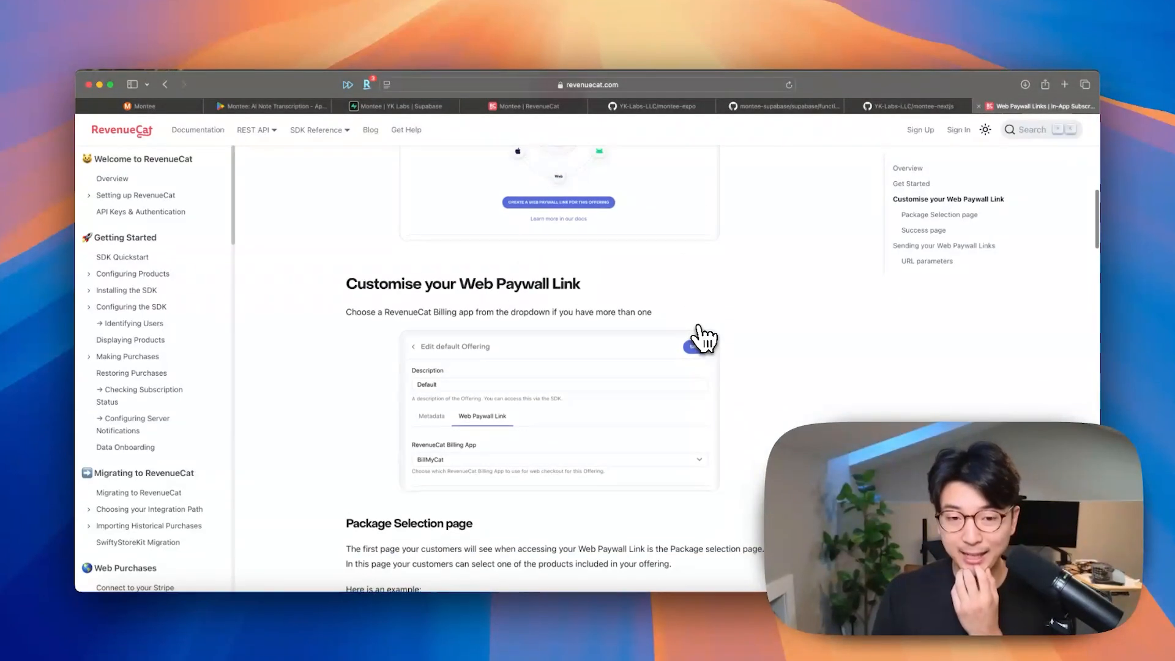
pyautogui.scroll(-3)
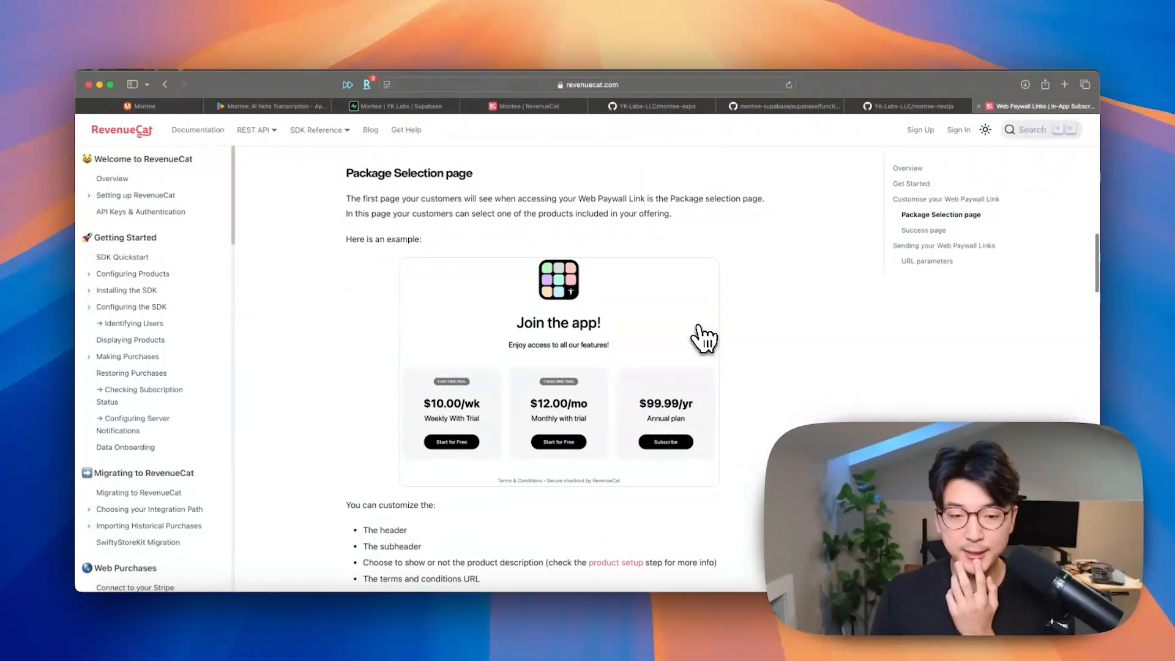
pyautogui.moveTo(562, 445)
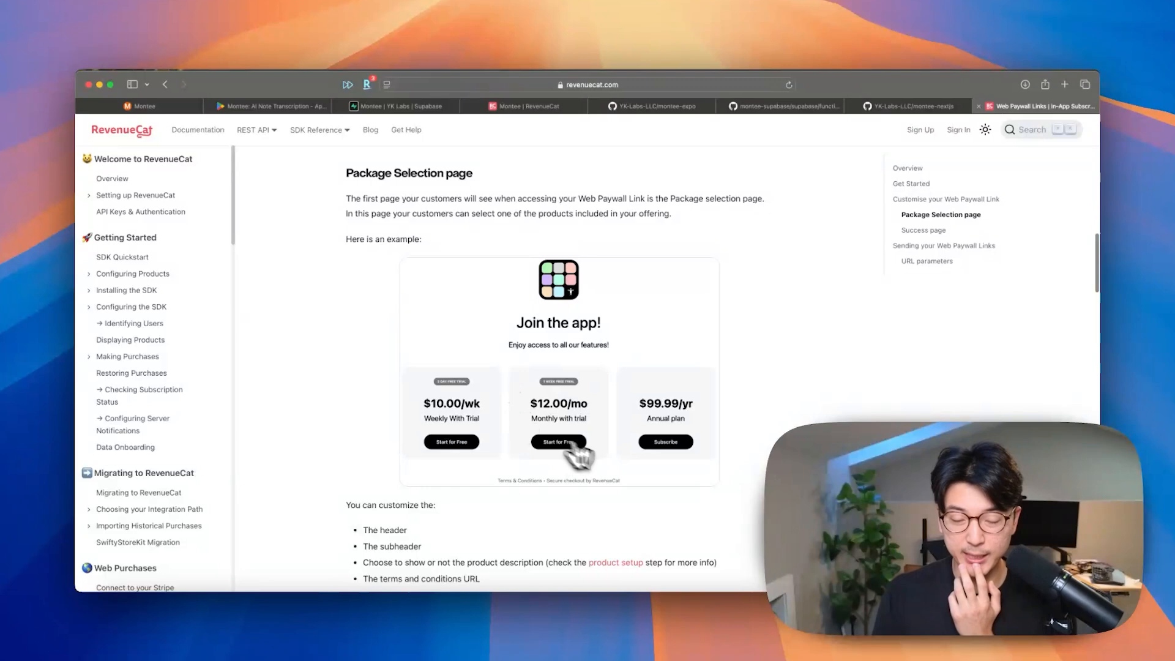
pyautogui.moveTo(823, 399)
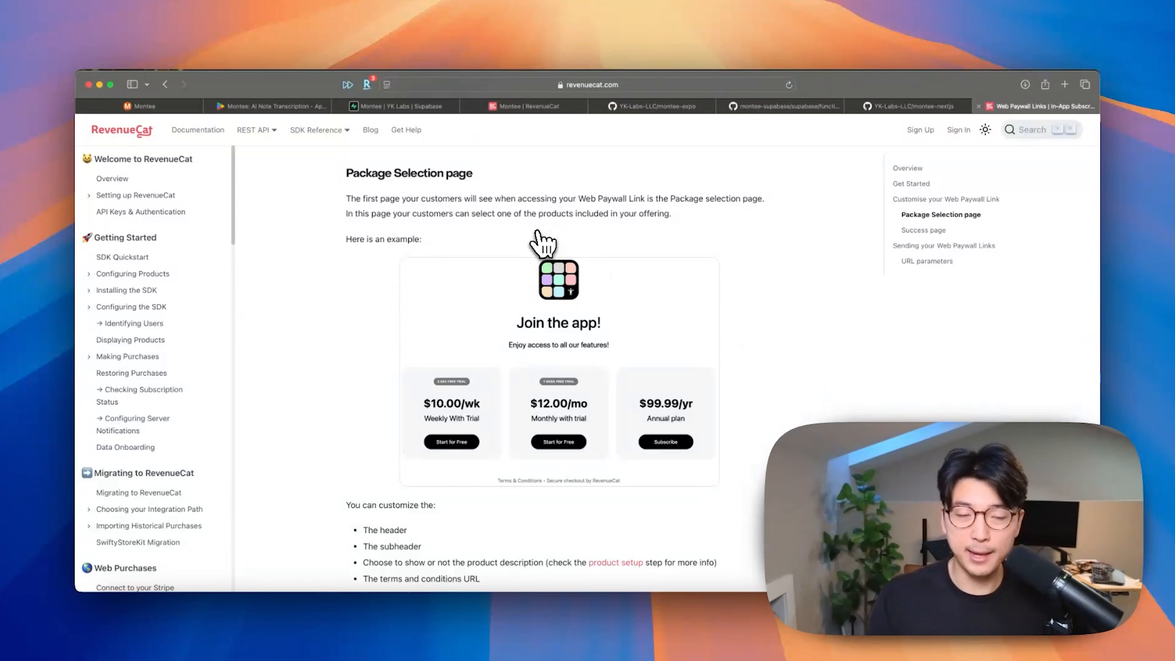
pyautogui.moveTo(712, 218)
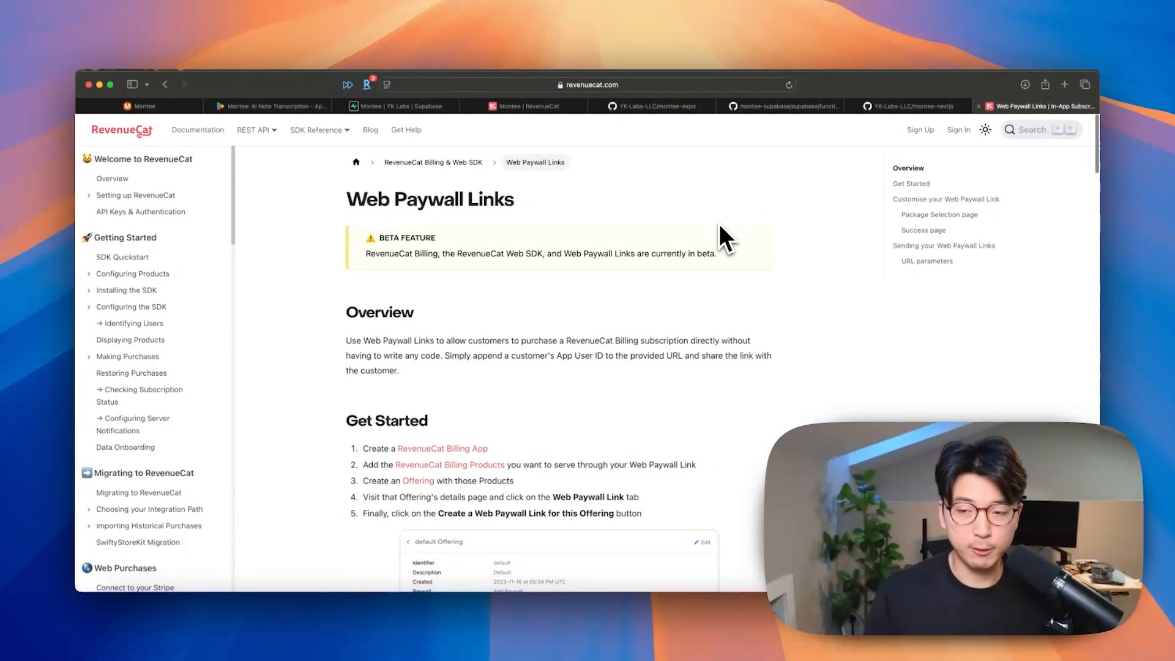
pyautogui.moveTo(791, 396)
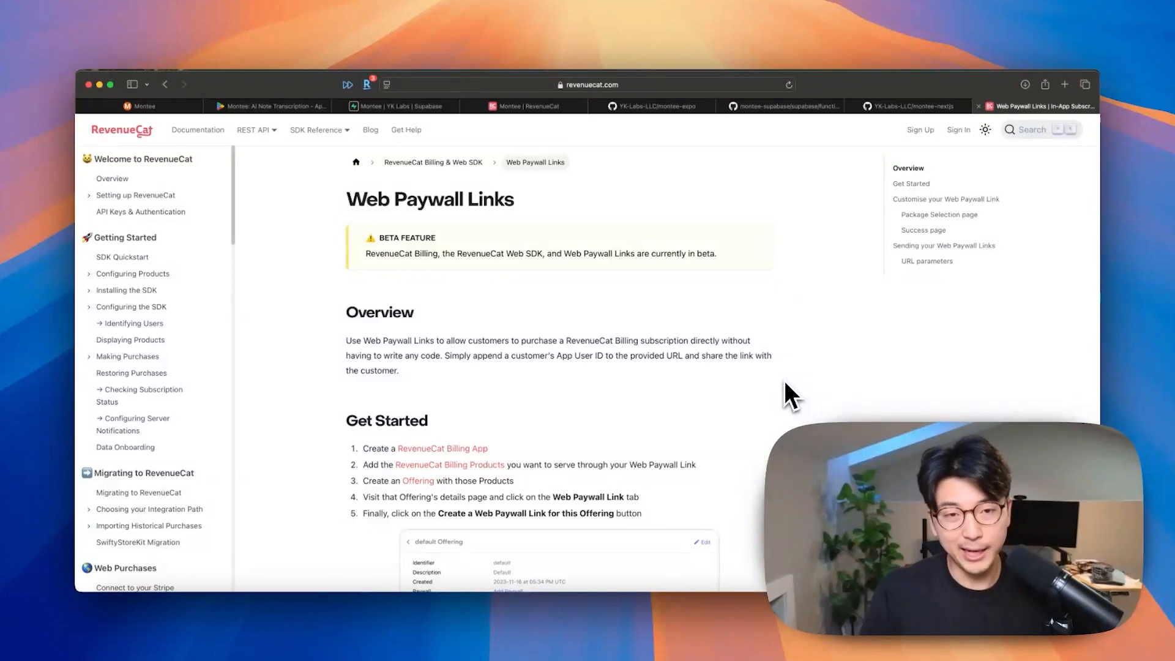
pyautogui.click(910, 105)
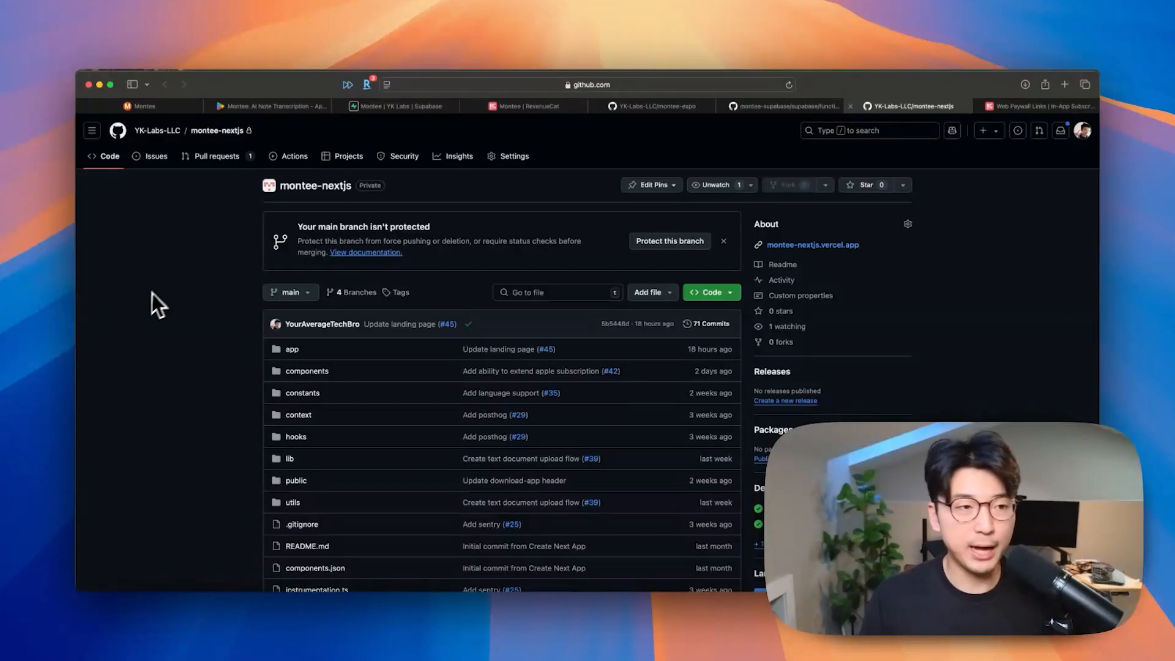
# Pass through the montee.ai landing page, montee-expo, montee-nextjs and supabase functions, ending on the Supabase dashboard.
pyautogui.click(142, 105)
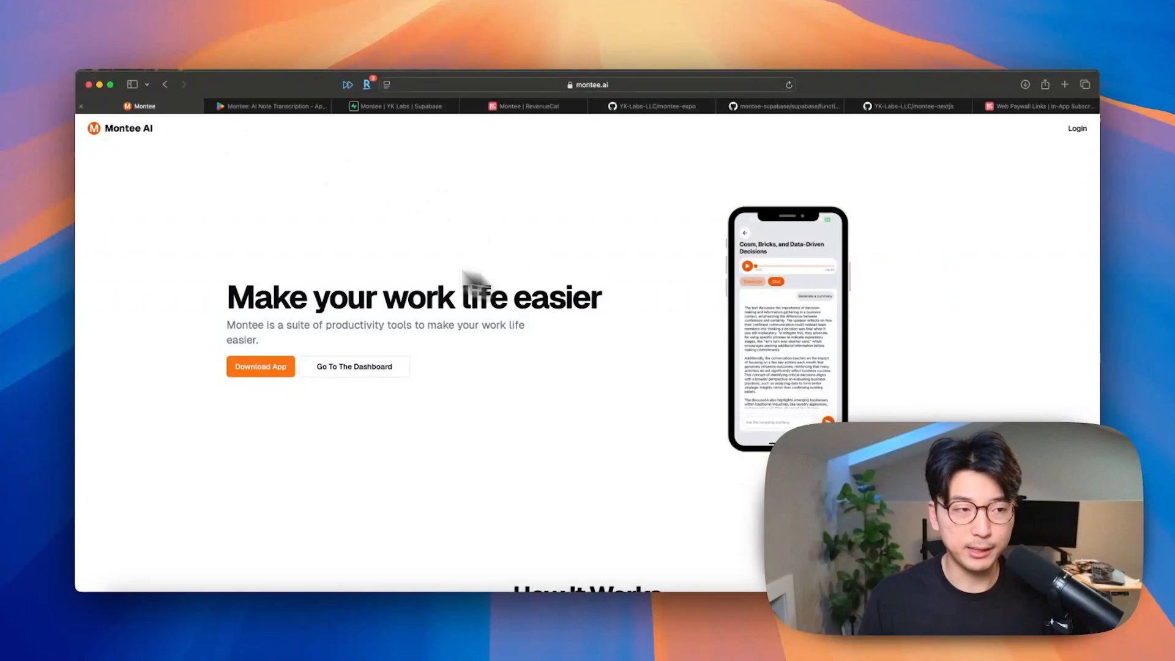
pyautogui.moveTo(269, 105)
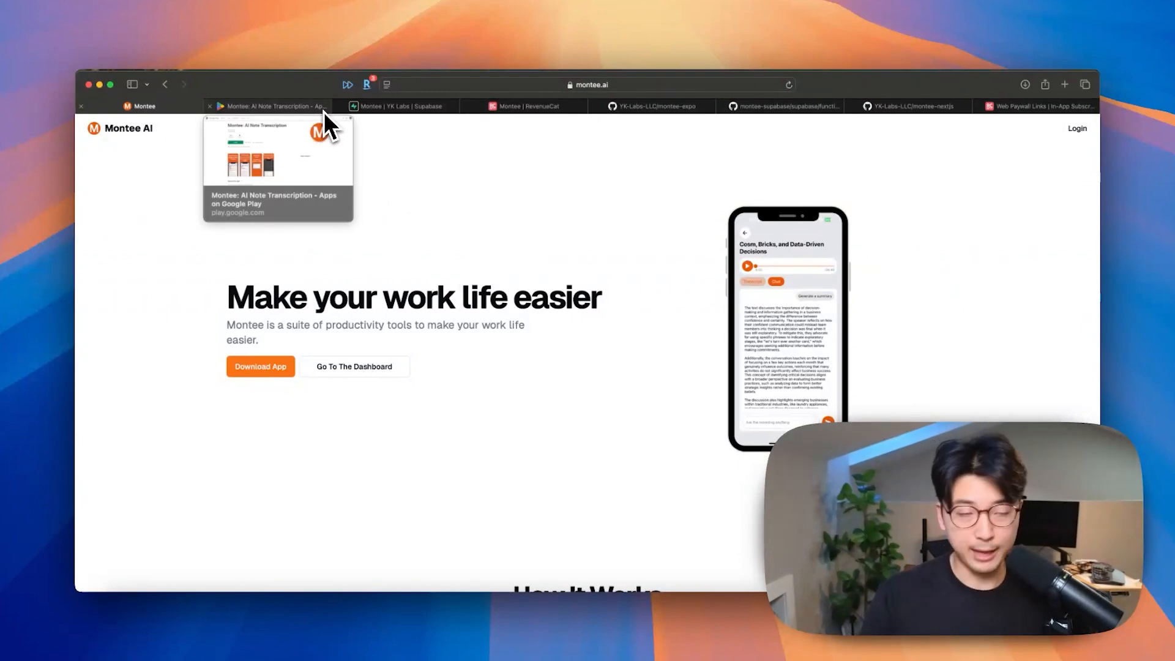
pyautogui.moveTo(346, 133)
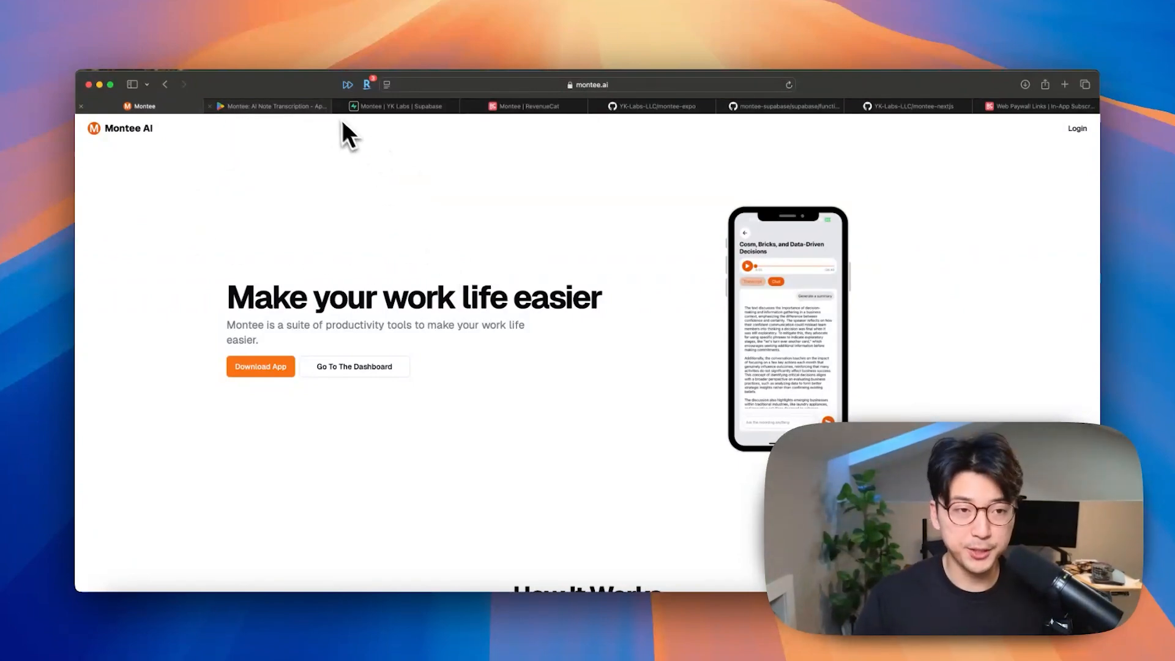
pyautogui.click(651, 105)
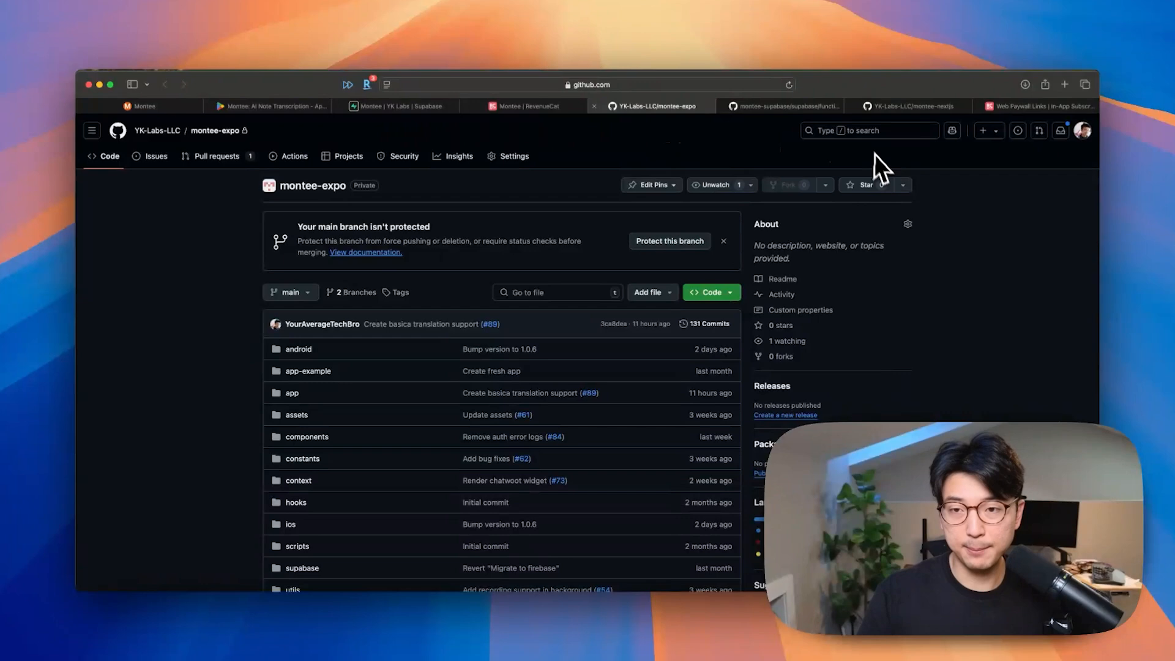
pyautogui.click(909, 105)
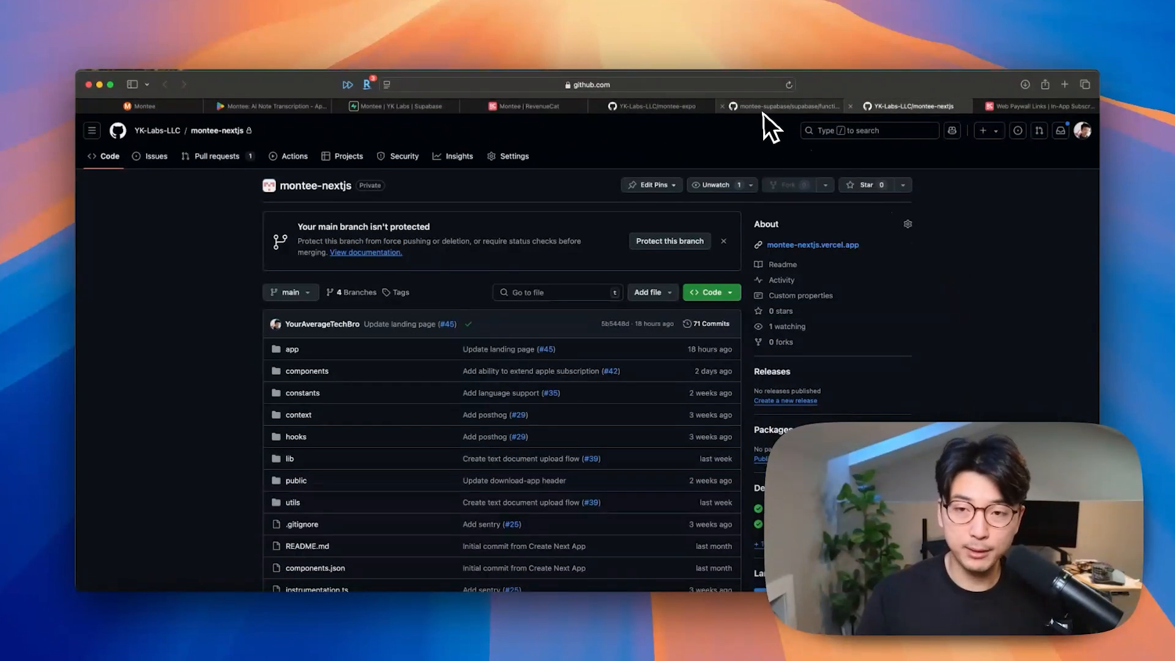
pyautogui.click(784, 105)
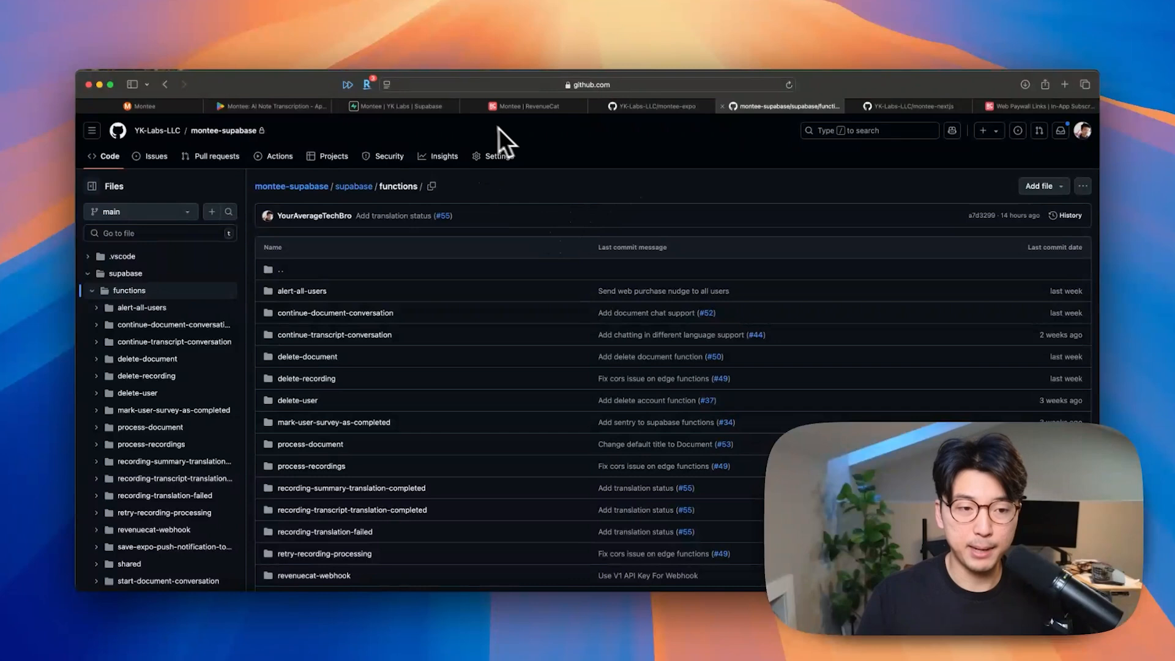
pyautogui.moveTo(465, 356)
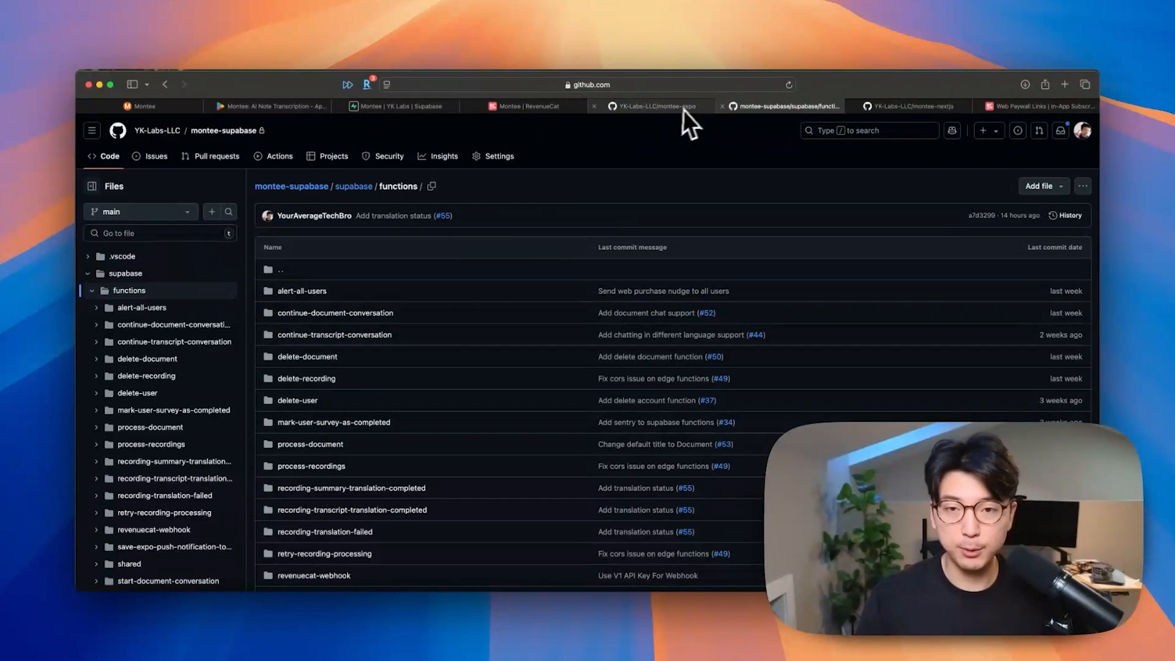
pyautogui.click(397, 105)
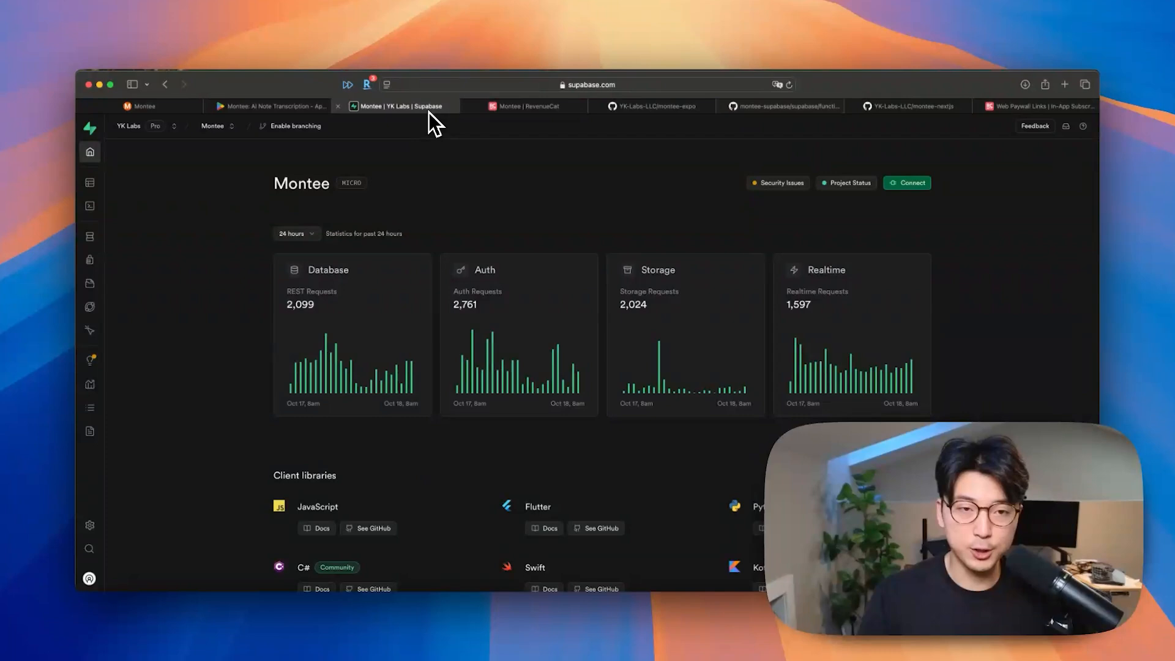
pyautogui.moveTo(640, 270)
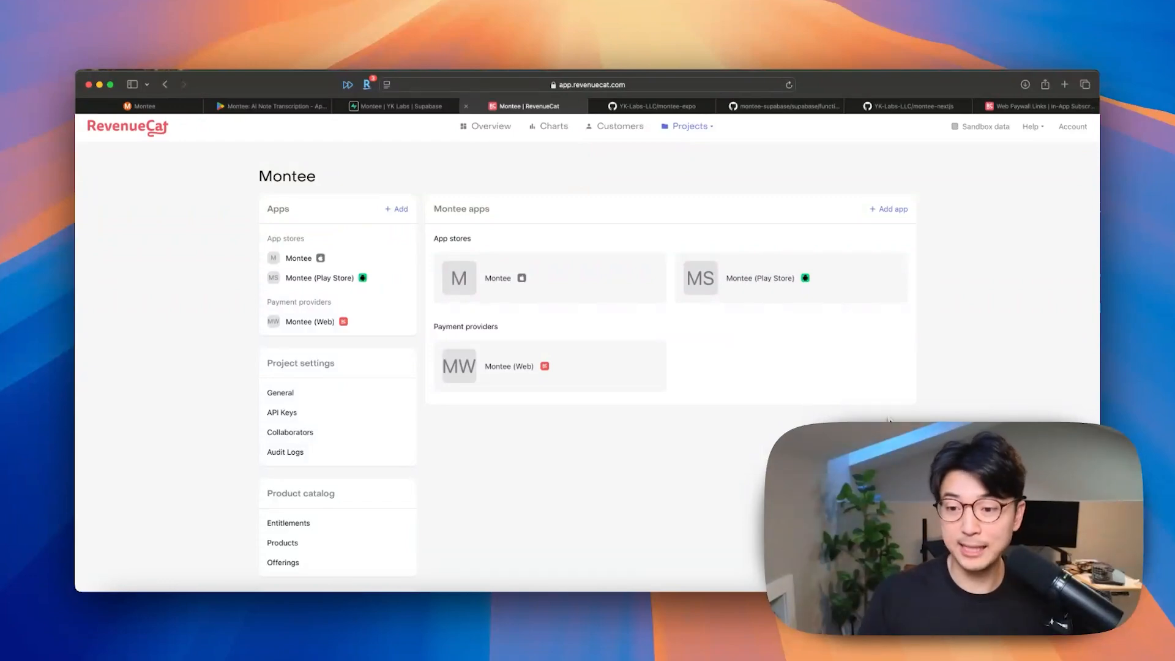
pyautogui.moveTo(502, 493)
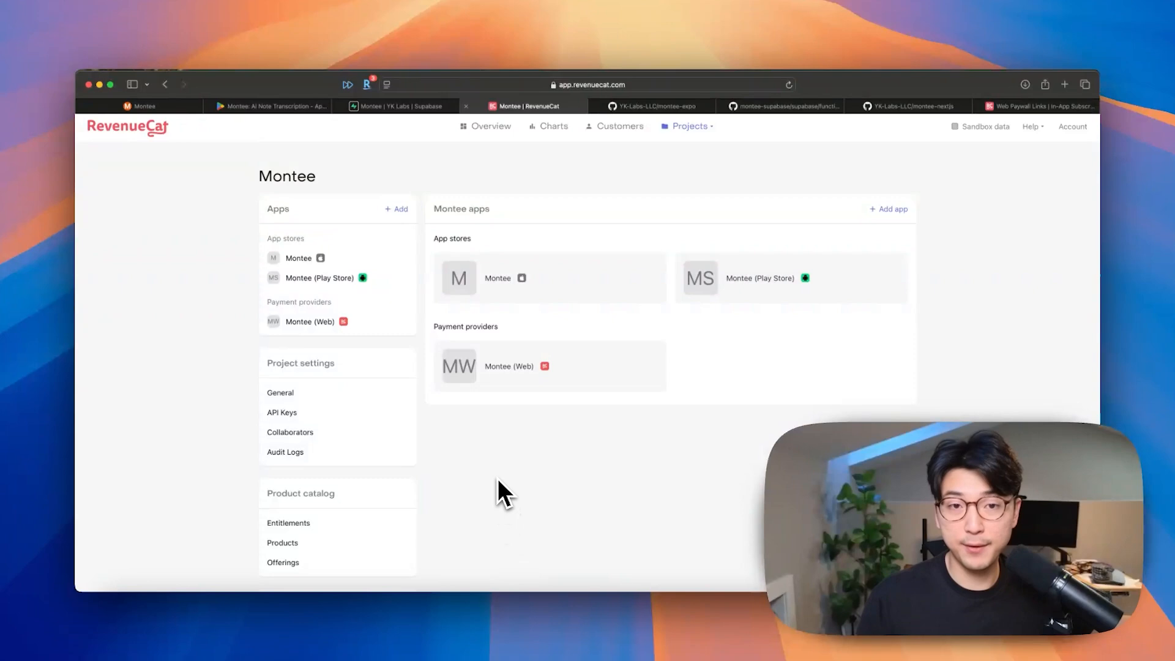
pyautogui.moveTo(512, 503)
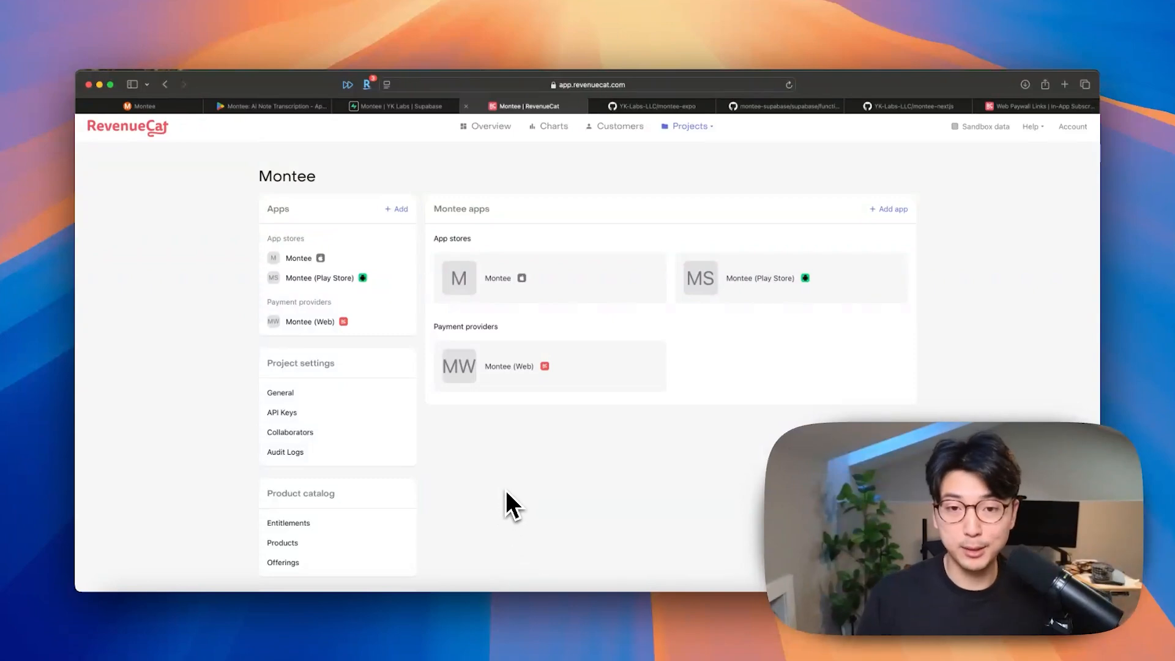
pyautogui.moveTo(529, 480)
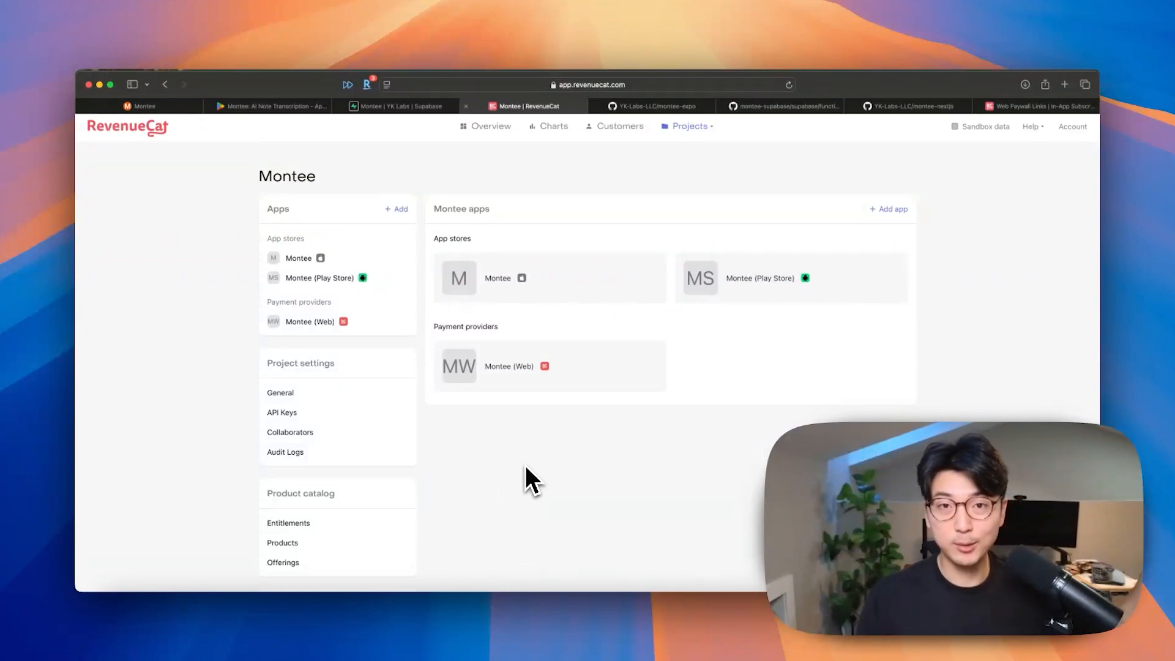